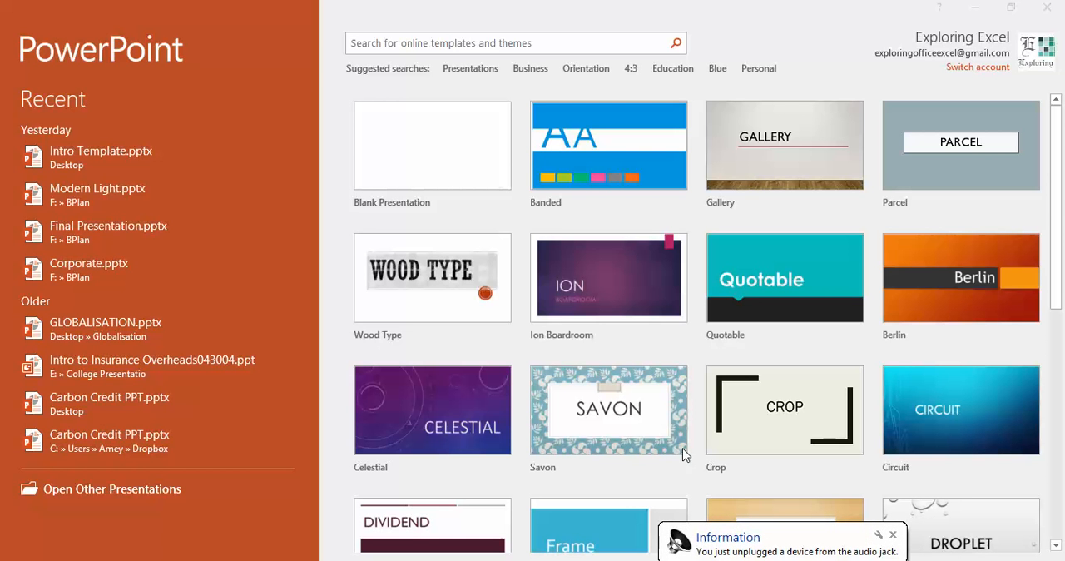
mouse_move(556, 200)
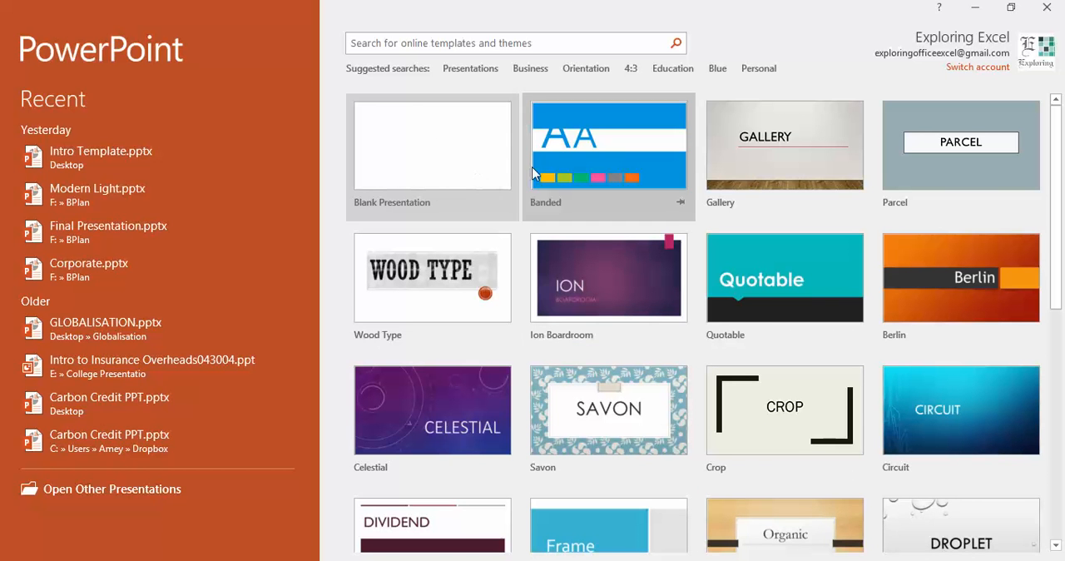
Start a new blank presentation from the start screen
left_click(432, 144)
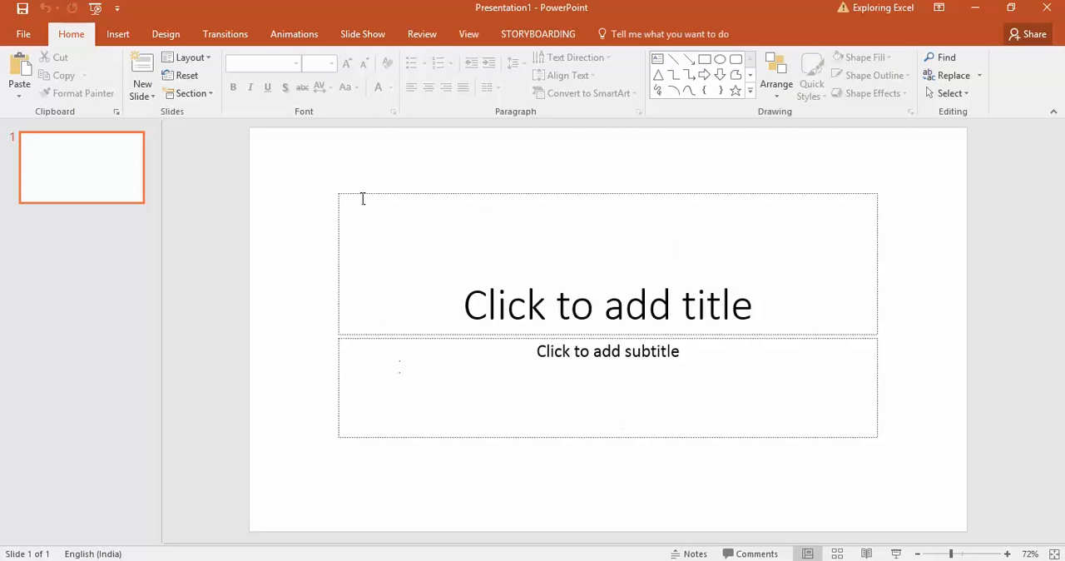
mouse_move(238, 100)
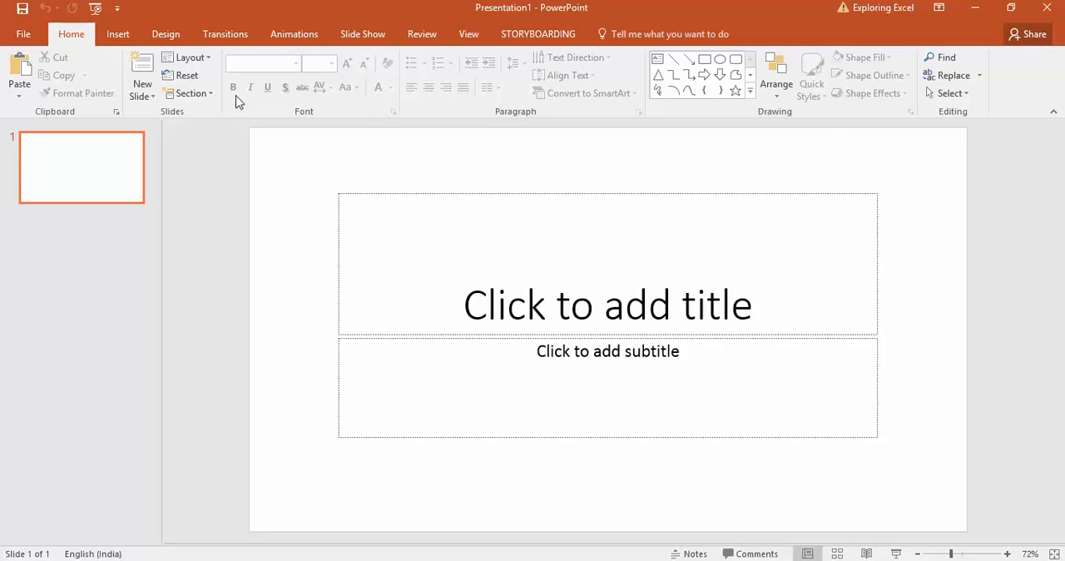
Switch the first slide to the Blank layout
left_click(189, 57)
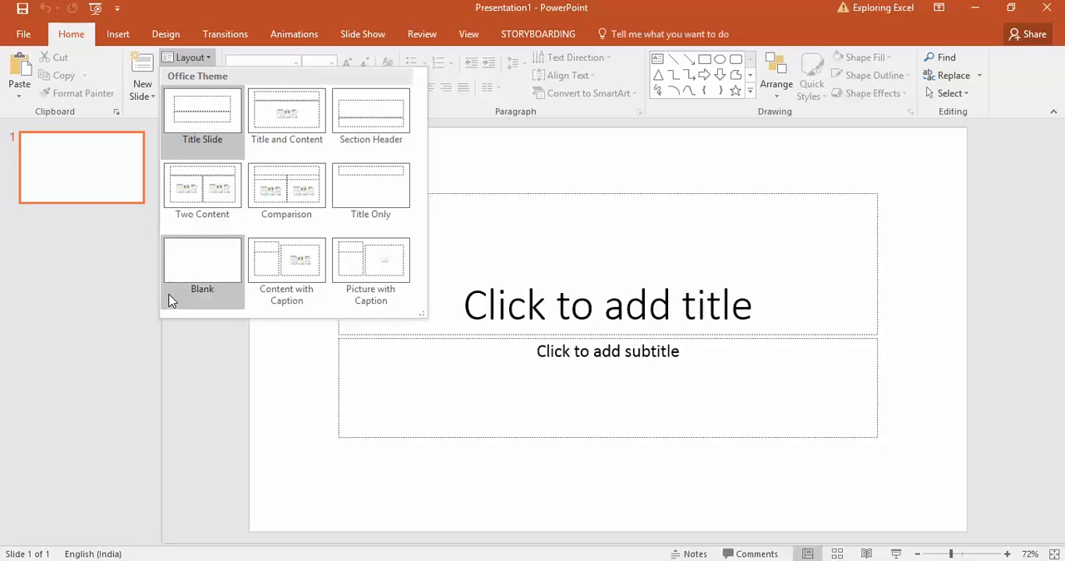
left_click(202, 260)
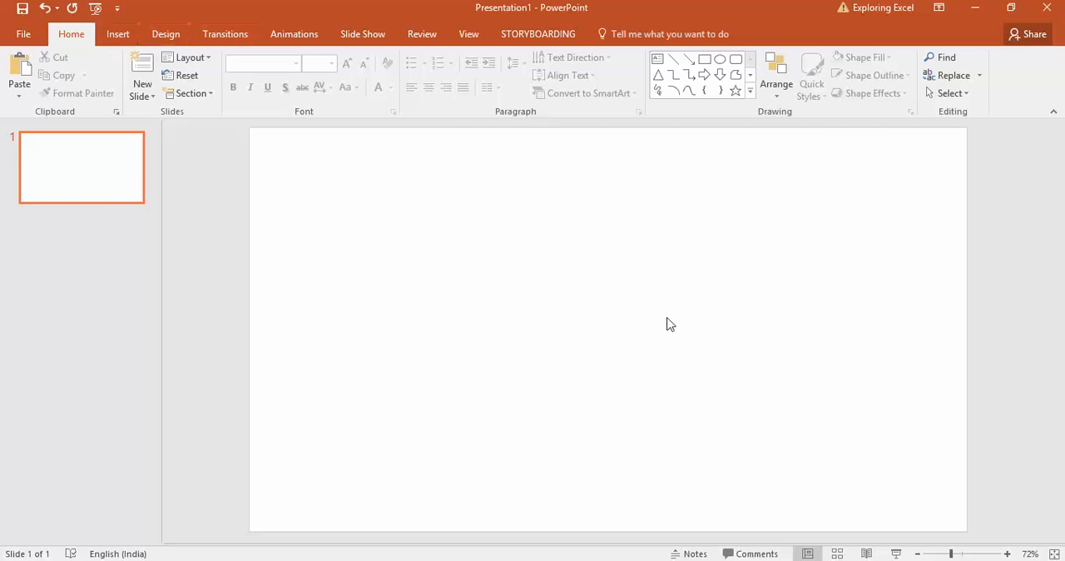
mouse_move(238, 152)
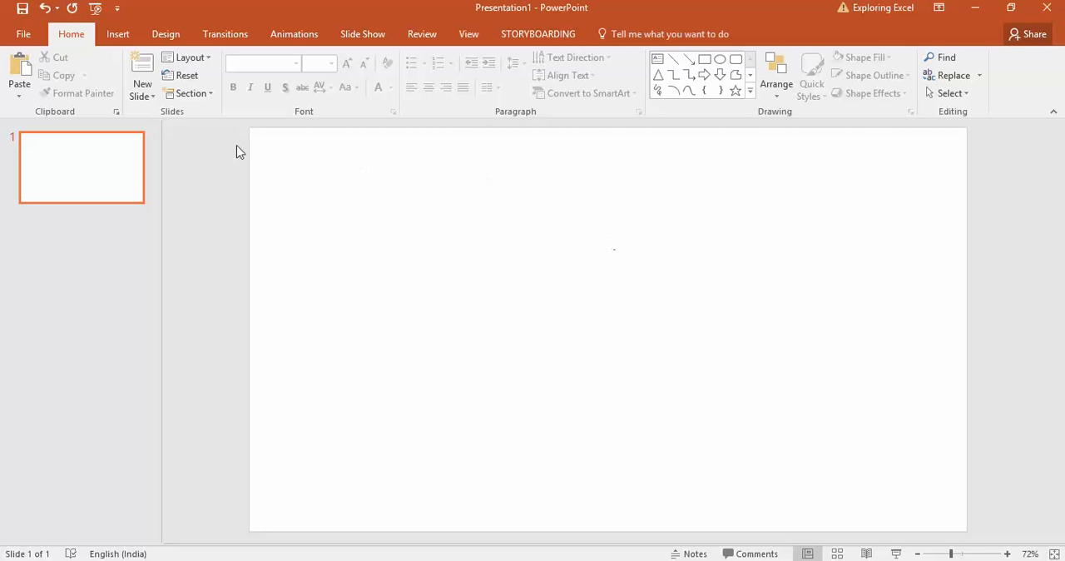
mouse_move(868, 508)
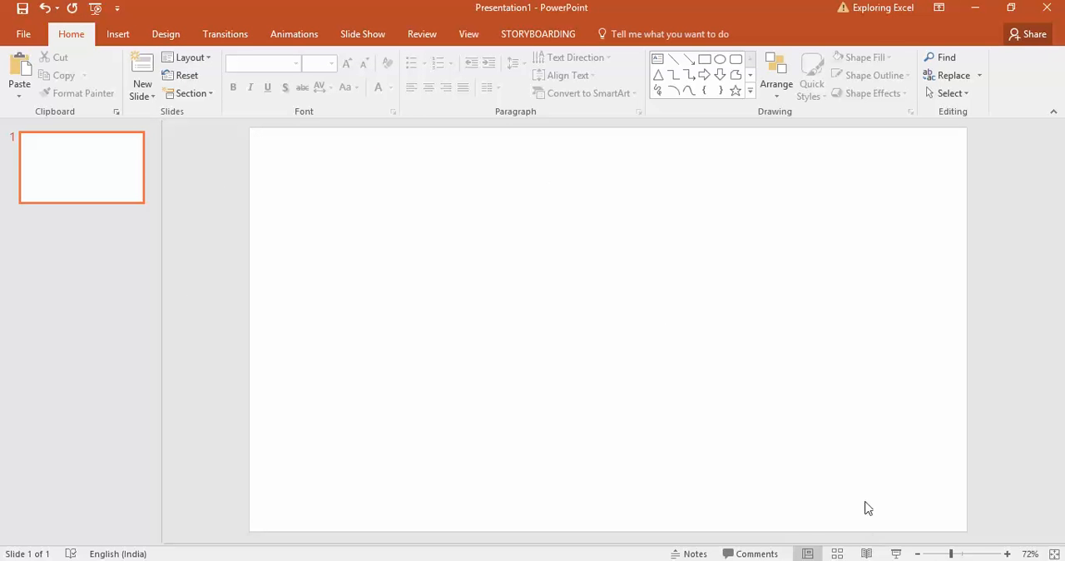
mouse_move(253, 139)
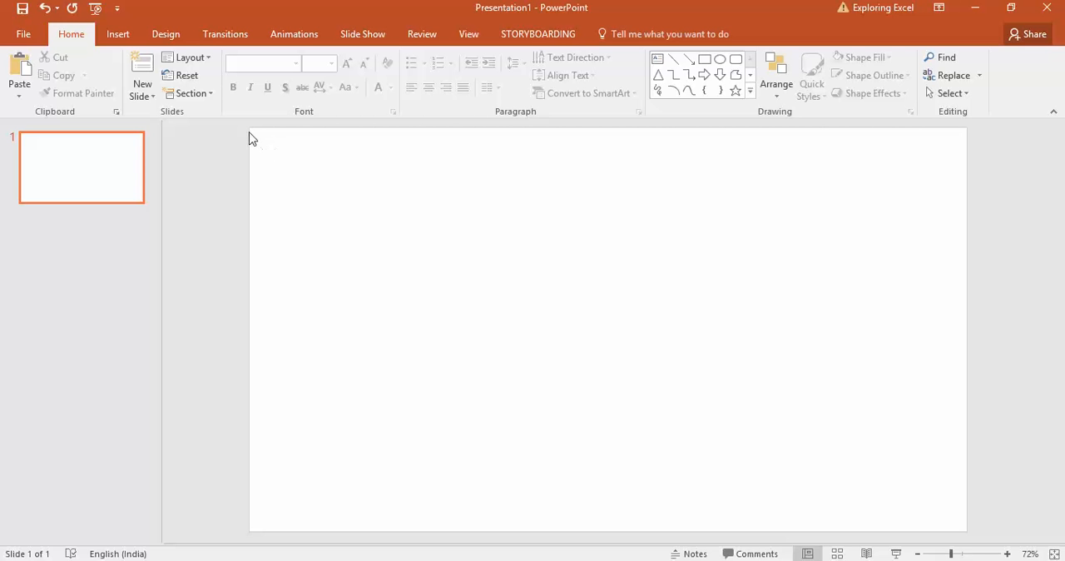
mouse_move(977, 543)
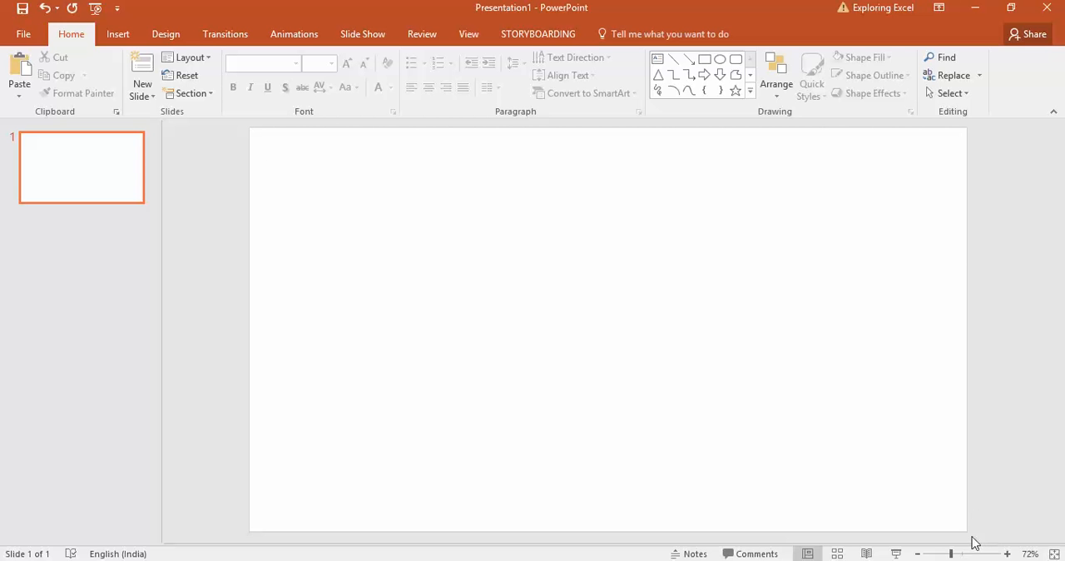
mouse_move(360, 448)
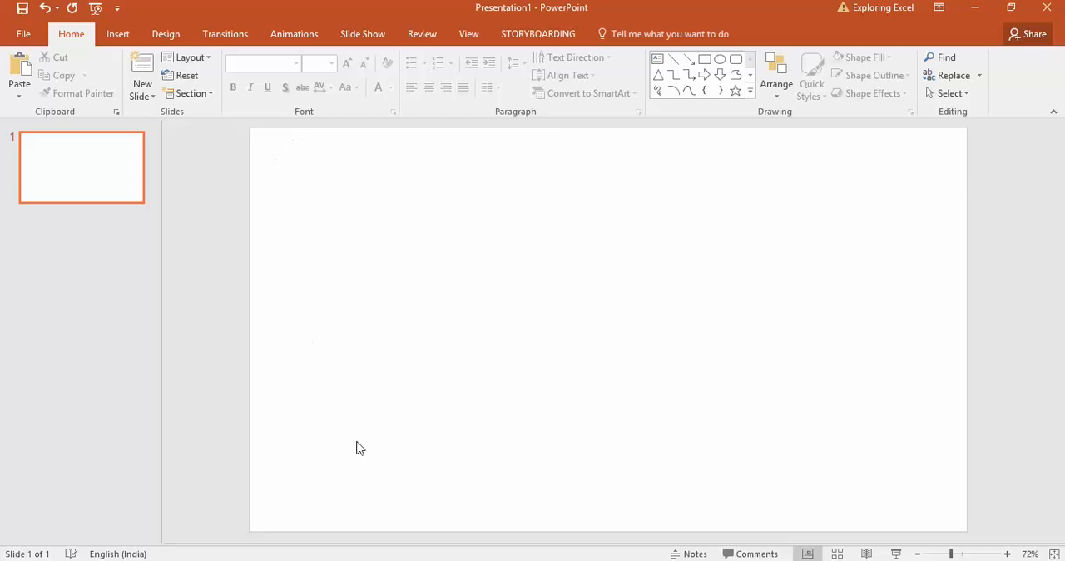
mouse_move(509, 182)
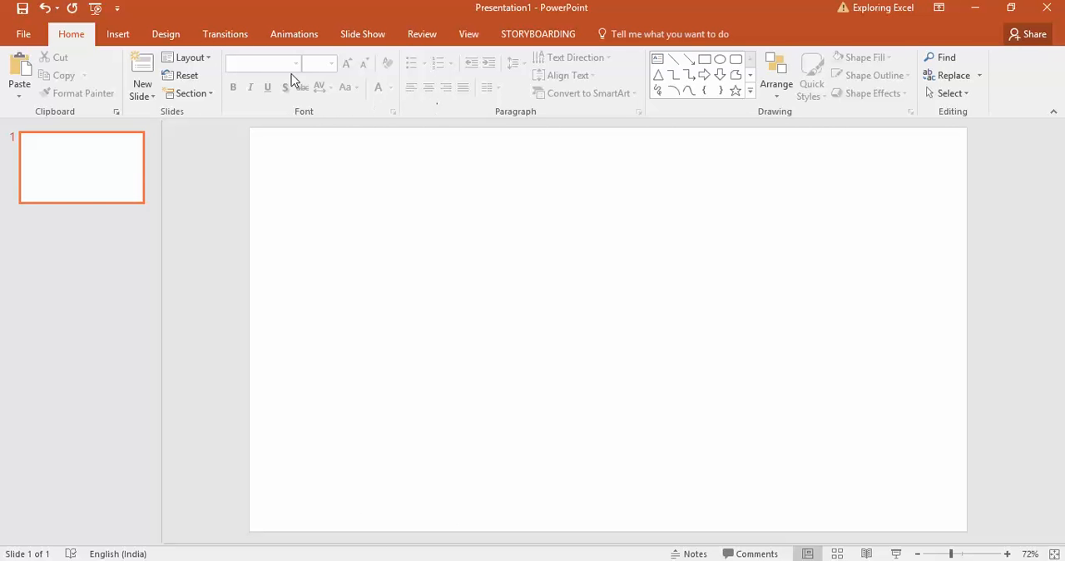
Draw a rectangle covering the whole slide
left_click(117, 34)
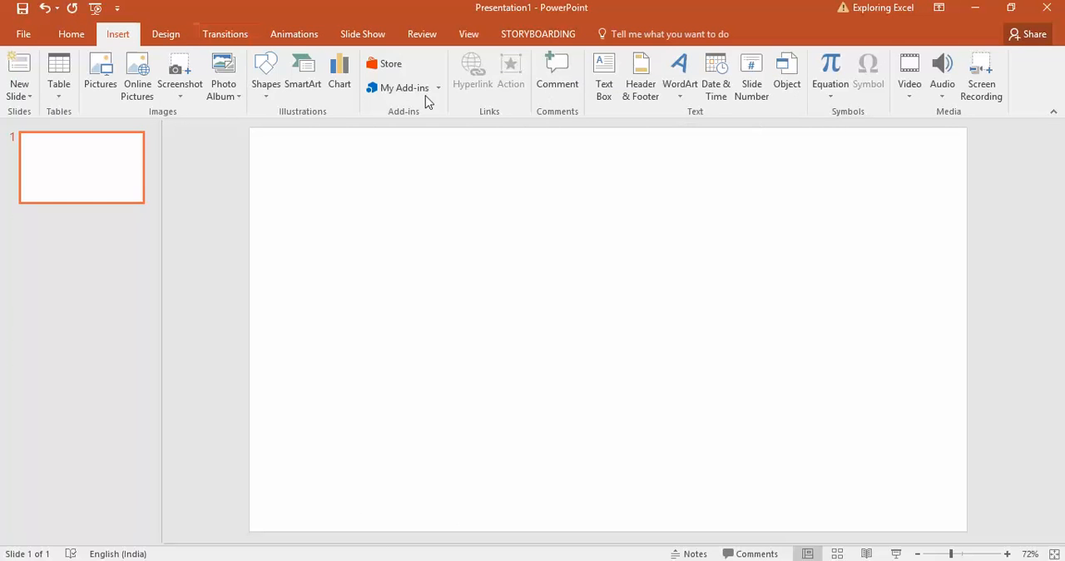
left_click(71, 34)
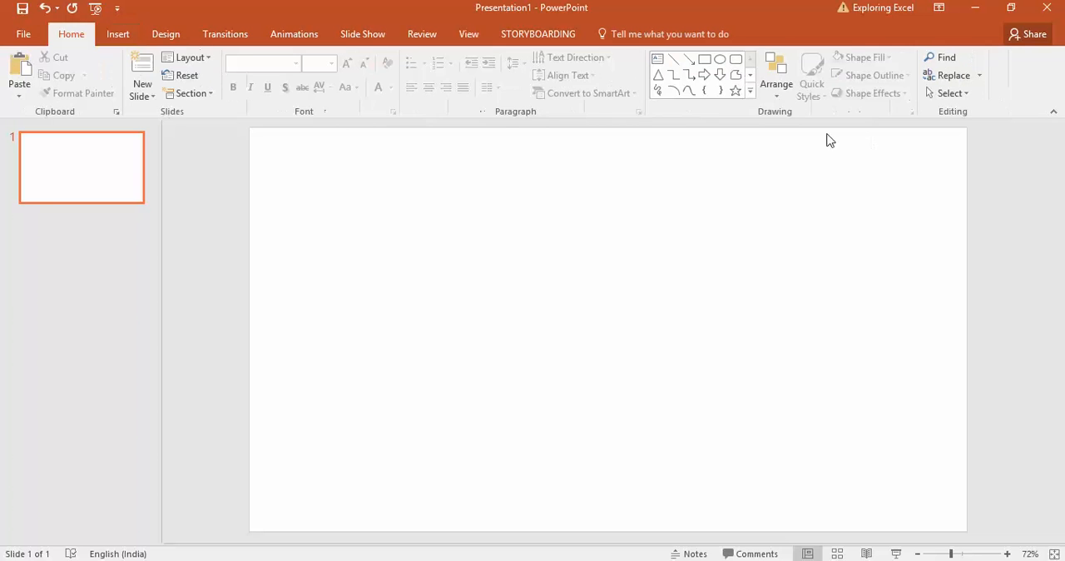
left_click(117, 34)
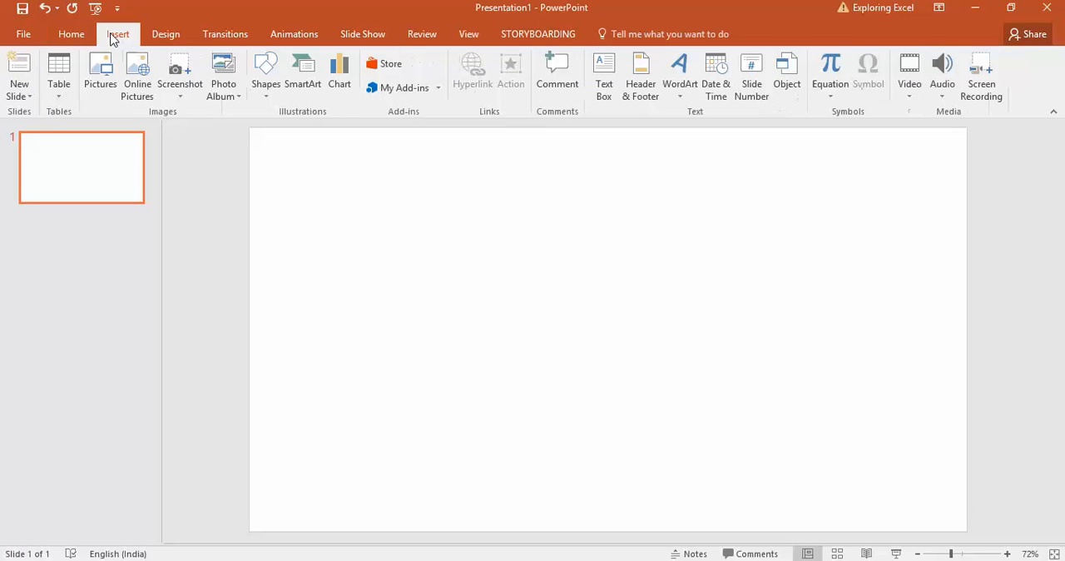
left_click(266, 71)
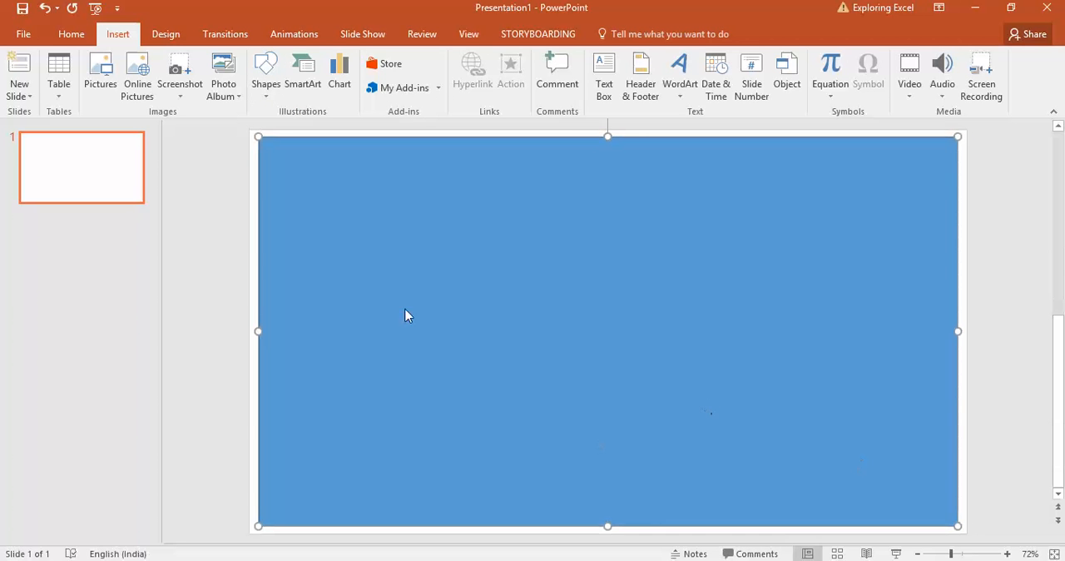
left_click(607, 331)
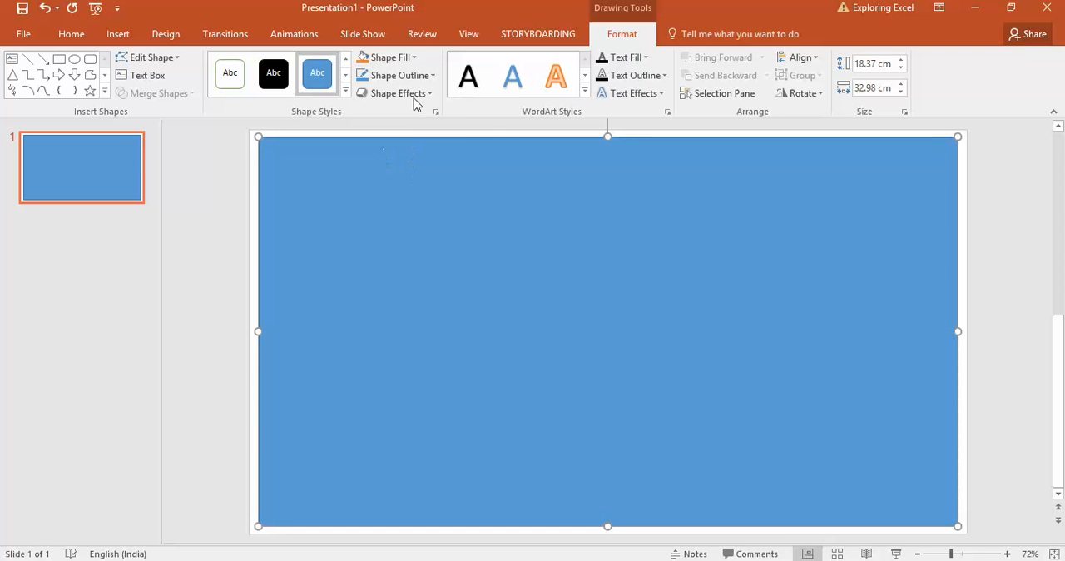
Give the rectangle No Fill and a blue 6 pt outline
left_click(391, 56)
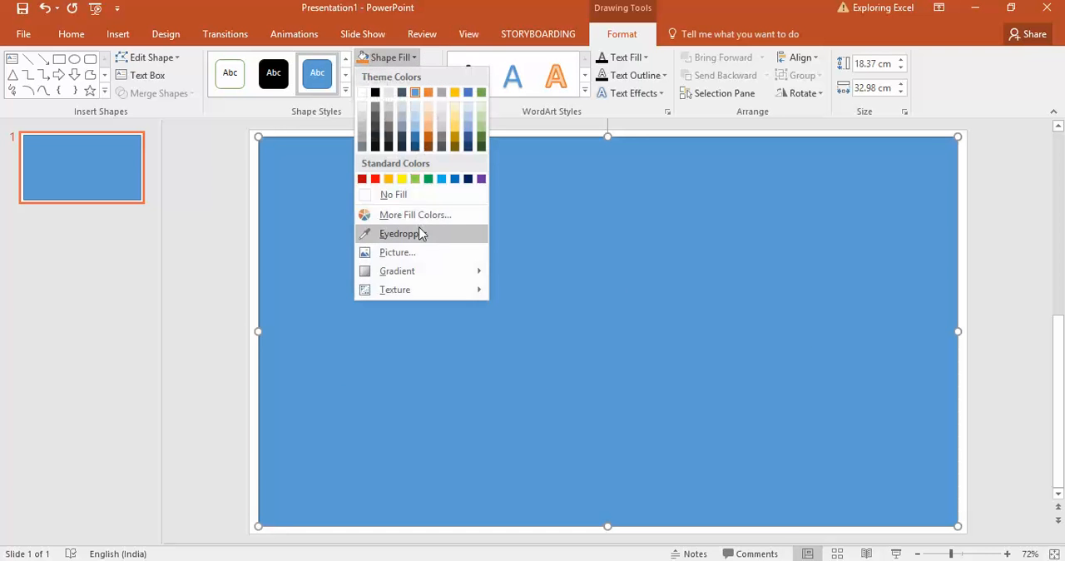
left_click(393, 194)
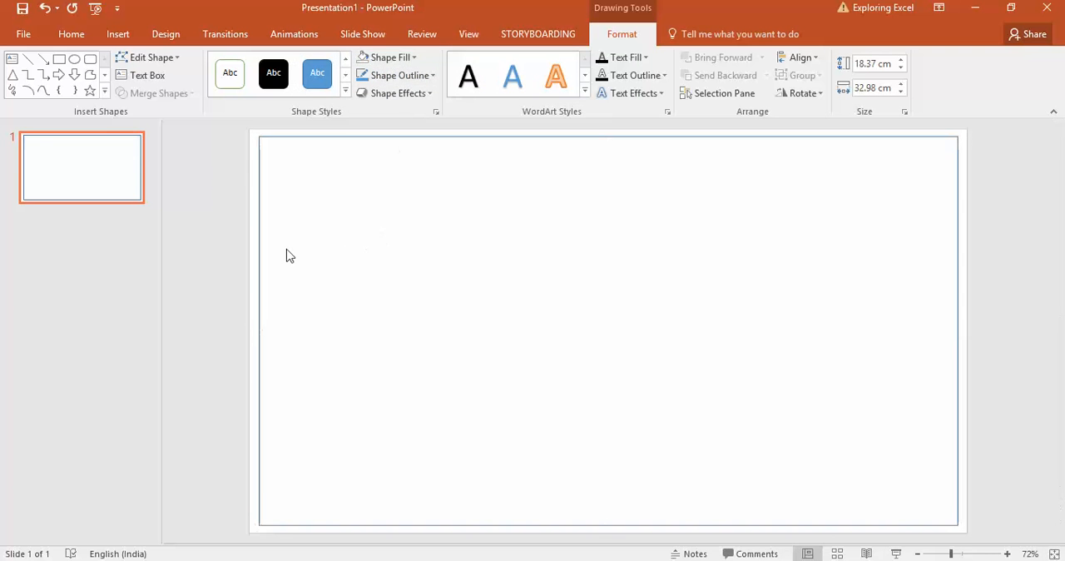
left_click(70, 35)
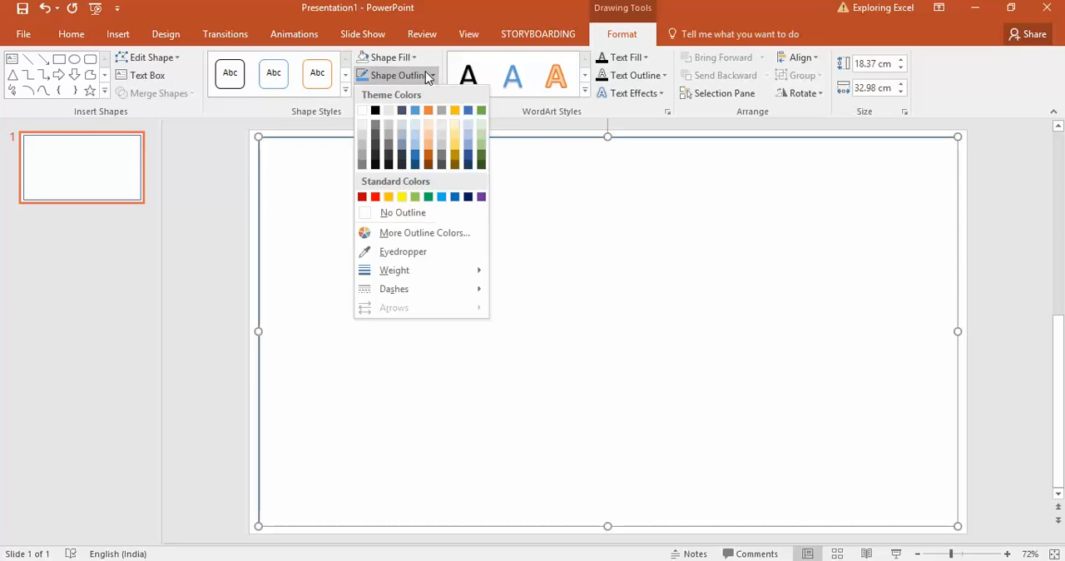
left_click(394, 270)
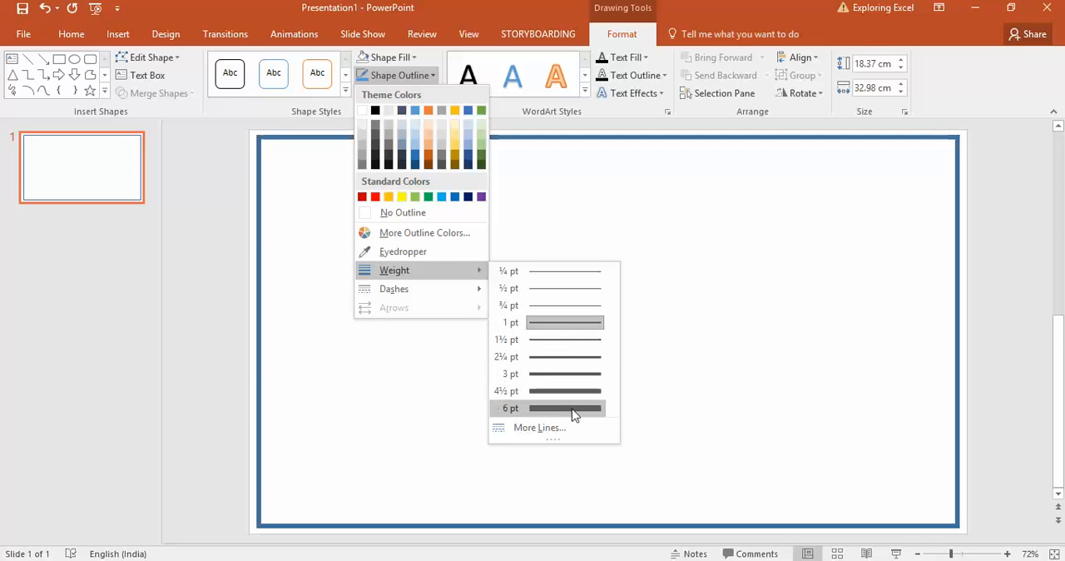
left_click(512, 408)
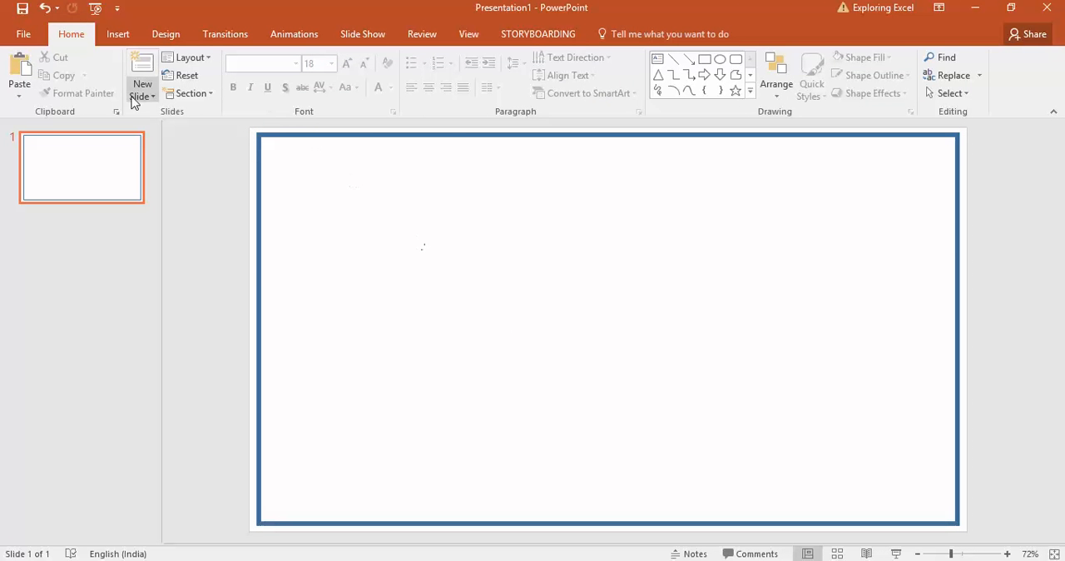
Draw a rectangle across the top of the slide and apply the orange shape style
left_click(118, 34)
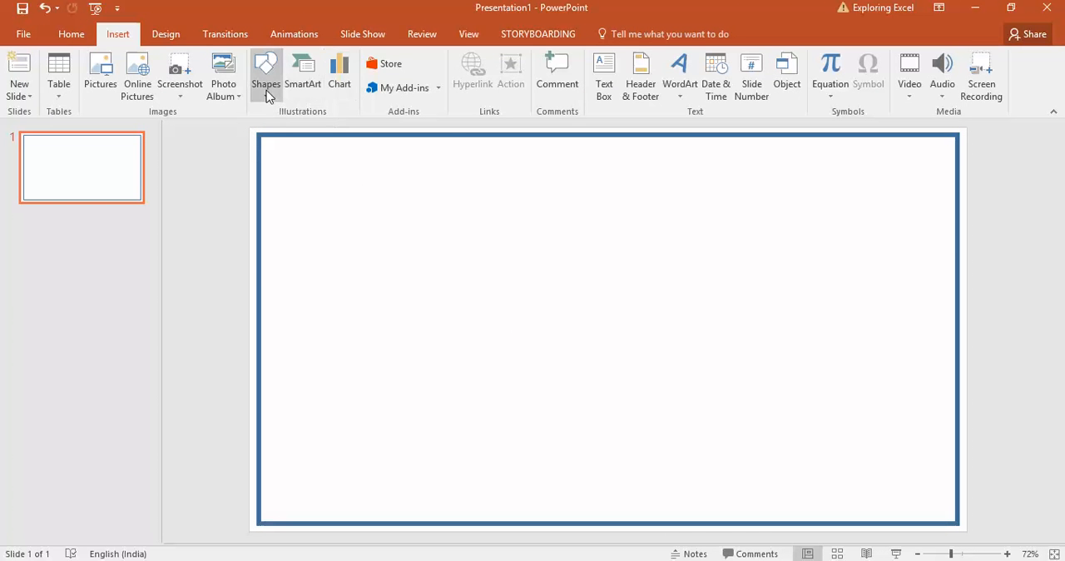
left_click(266, 74)
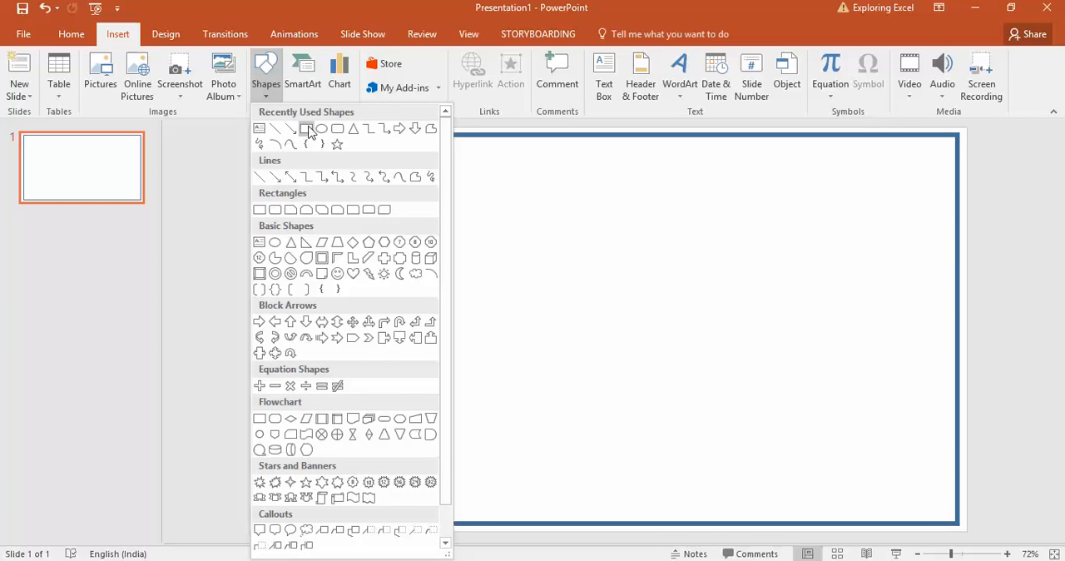
left_click(306, 128)
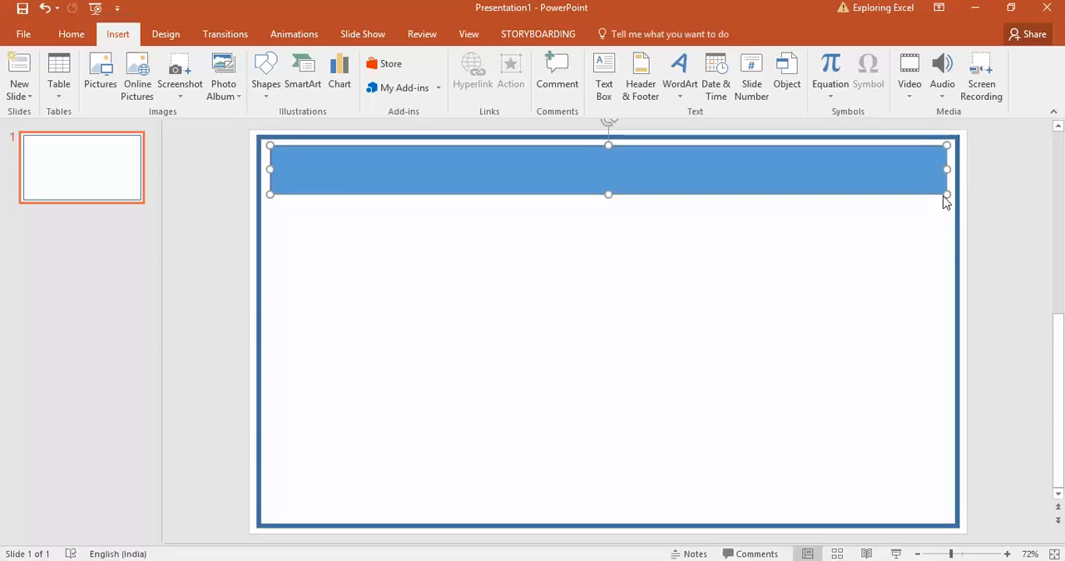
left_click(608, 167)
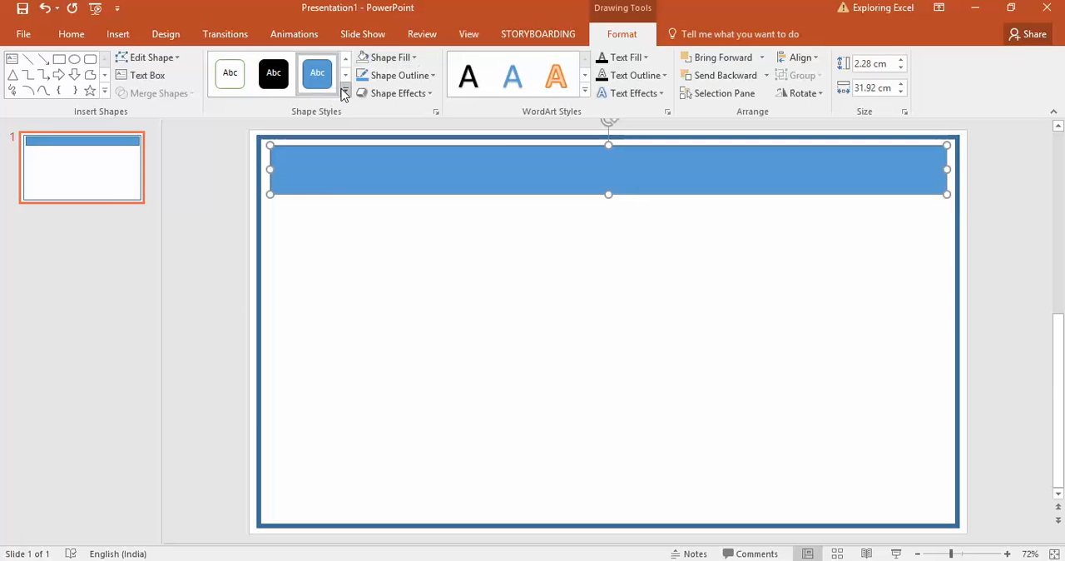
left_click(345, 94)
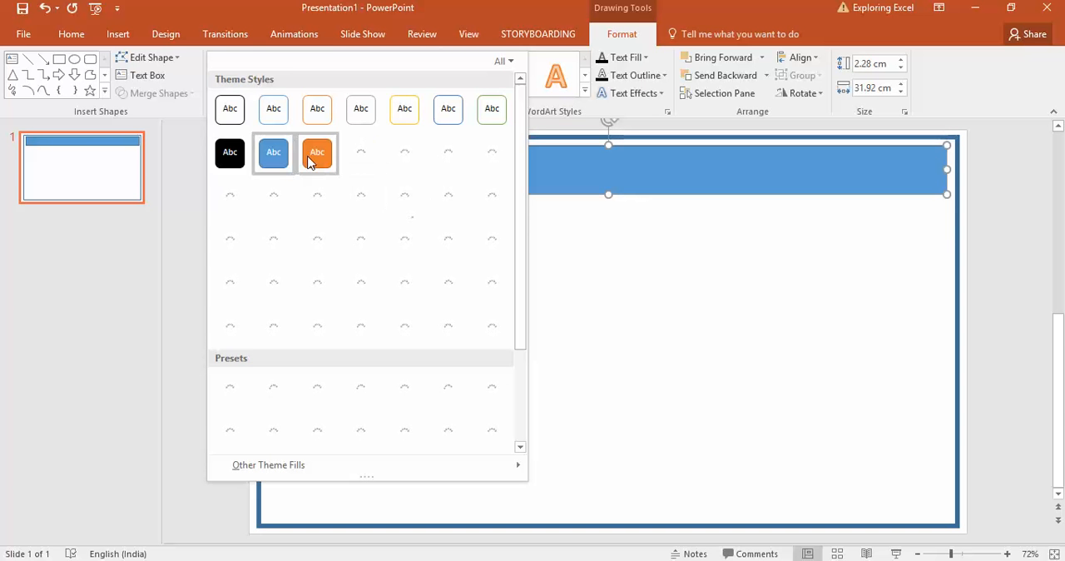
left_click(316, 152)
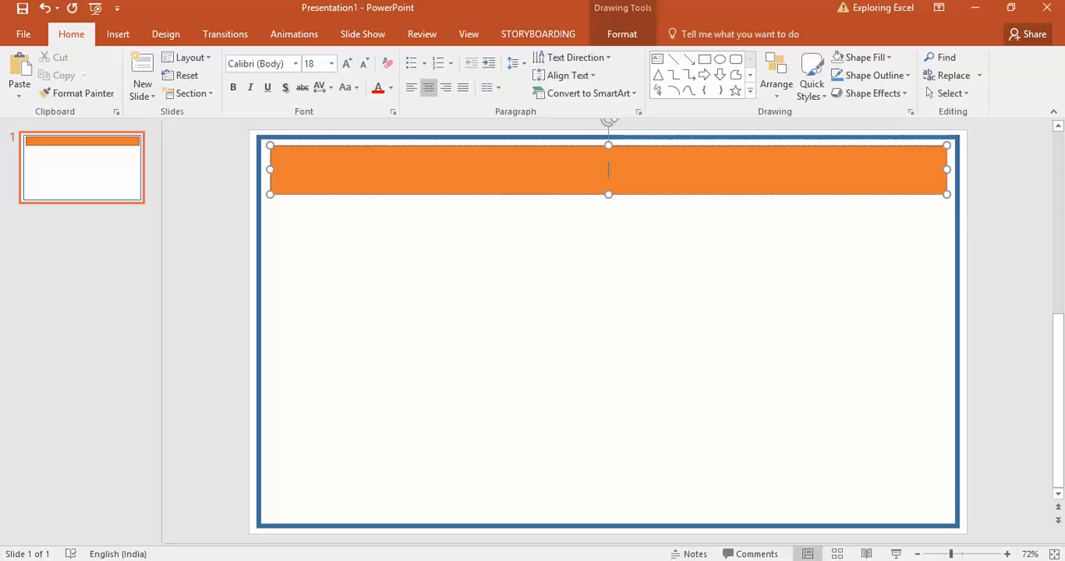
Type 'Heading for your Dashboards' into the orange bar
type("Heading for")
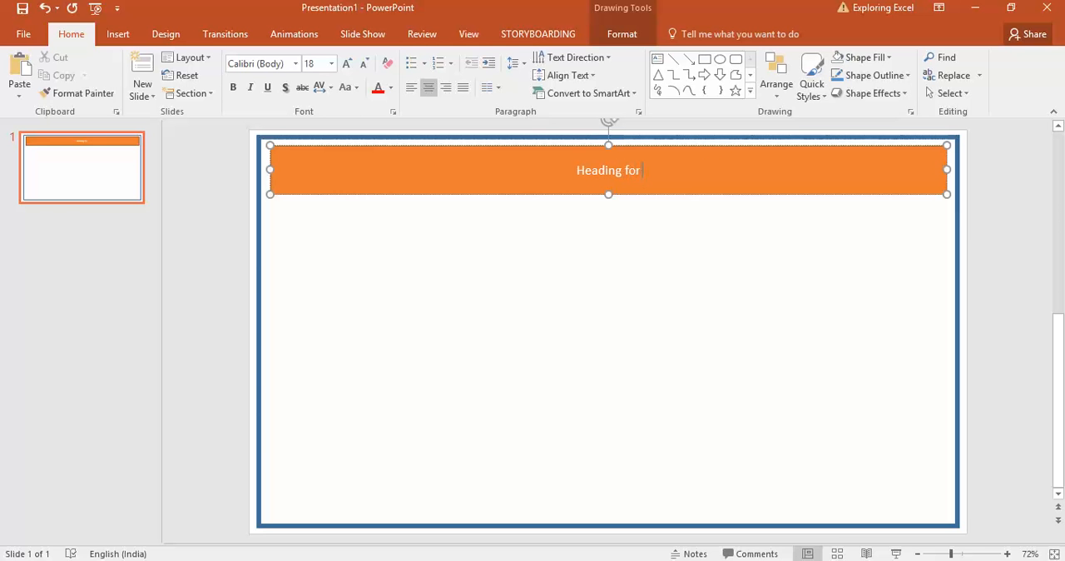
type("your Das")
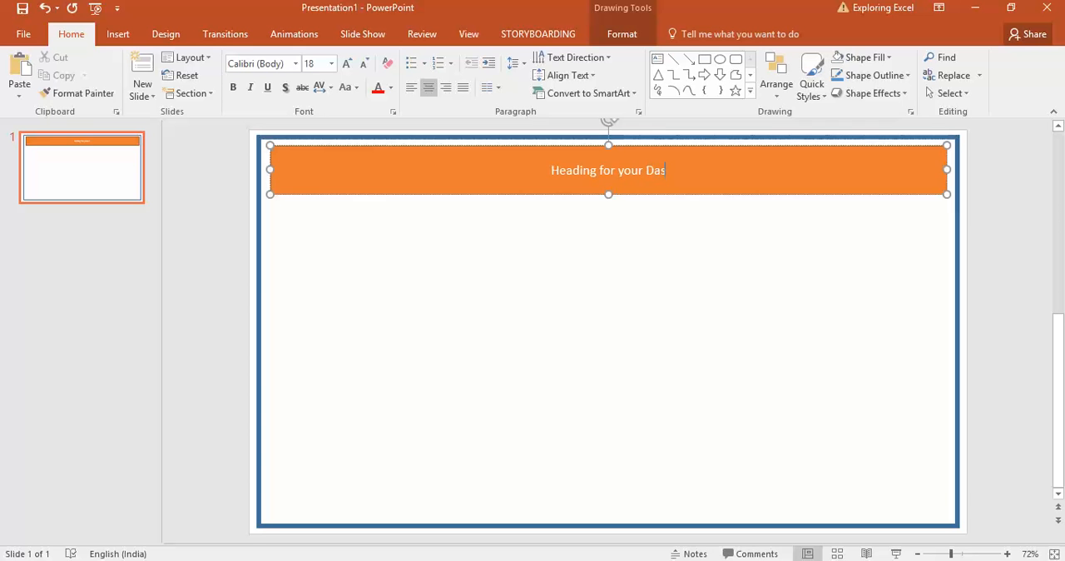
type("hboards")
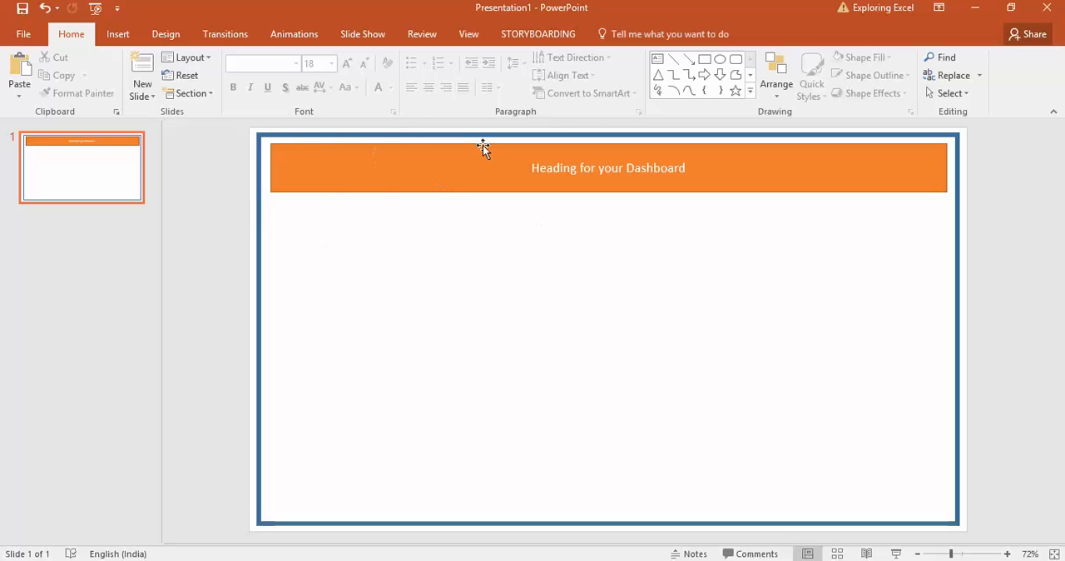
mouse_move(362, 152)
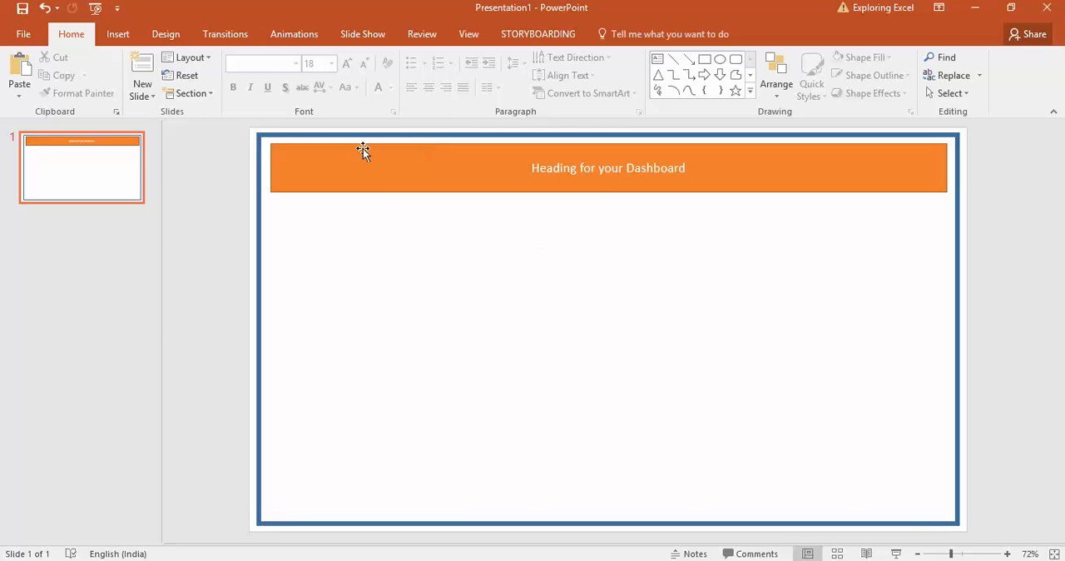
Duplicate the orange heading bar and place a thinner copy at the slide bottom
left_click(363, 167)
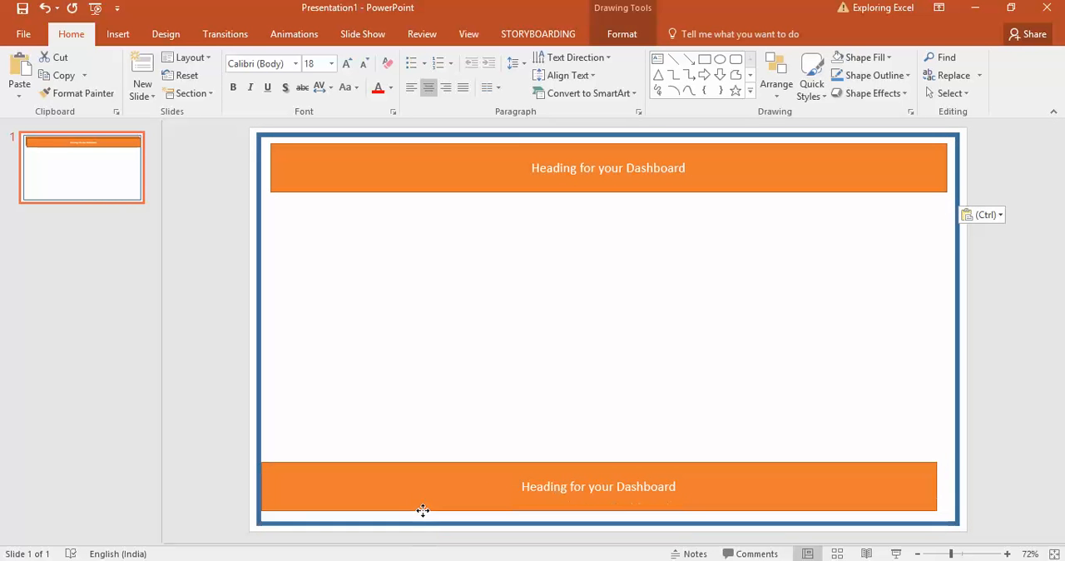
left_click(608, 487)
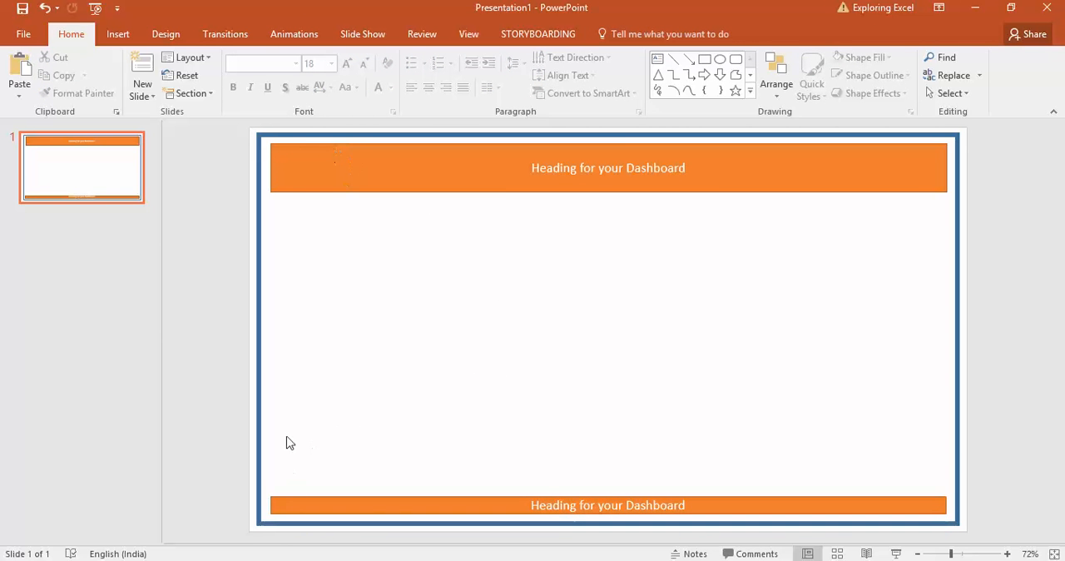
mouse_move(227, 175)
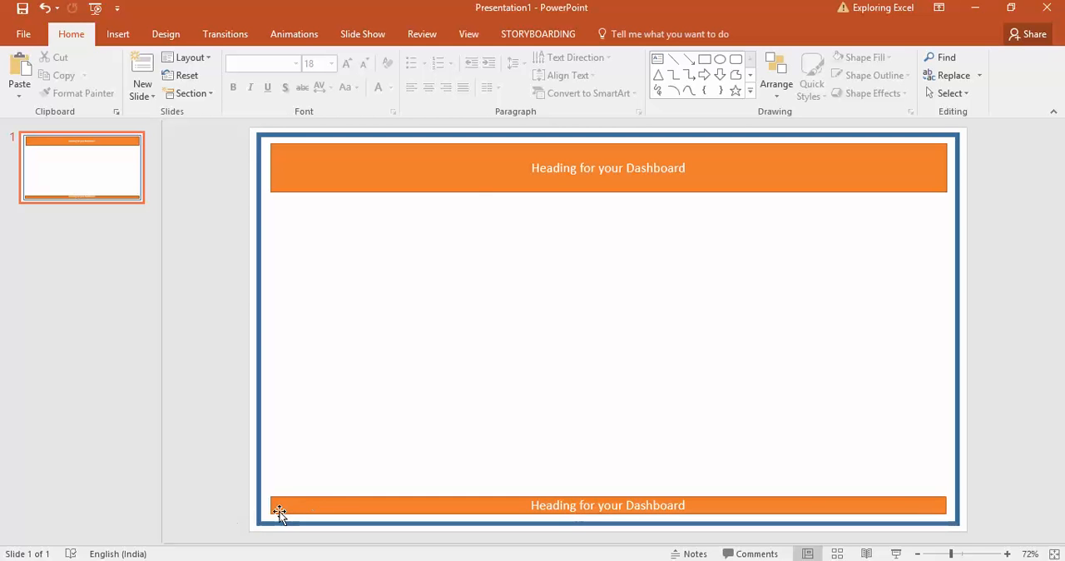
mouse_move(324, 428)
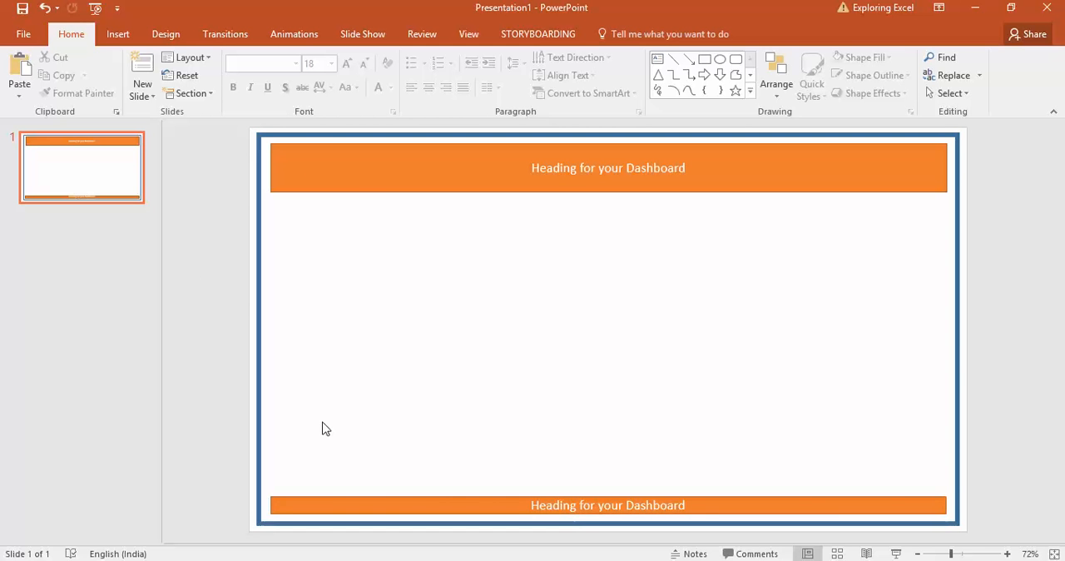
mouse_move(344, 244)
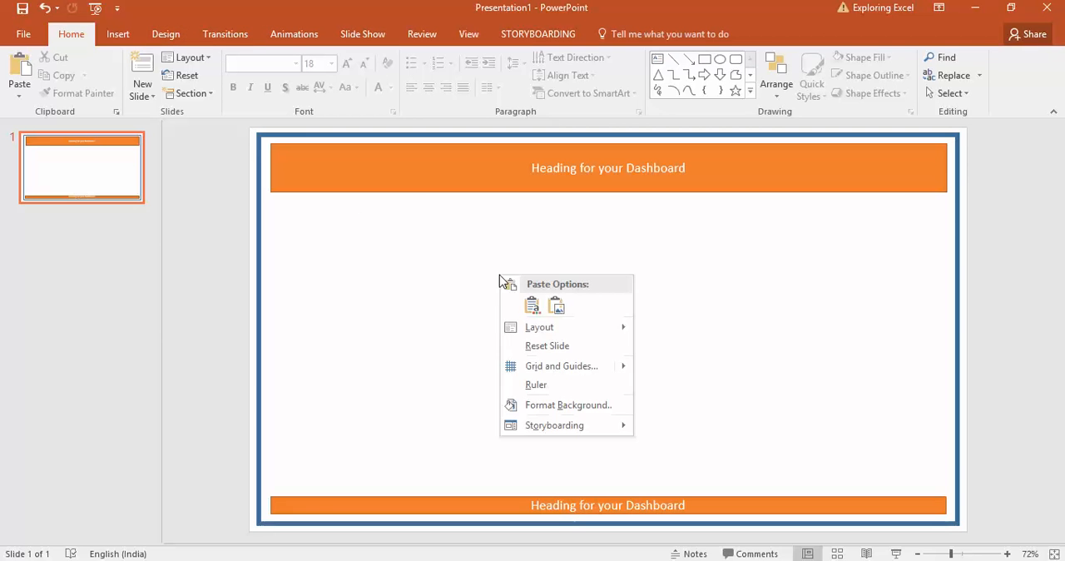
mouse_move(562, 366)
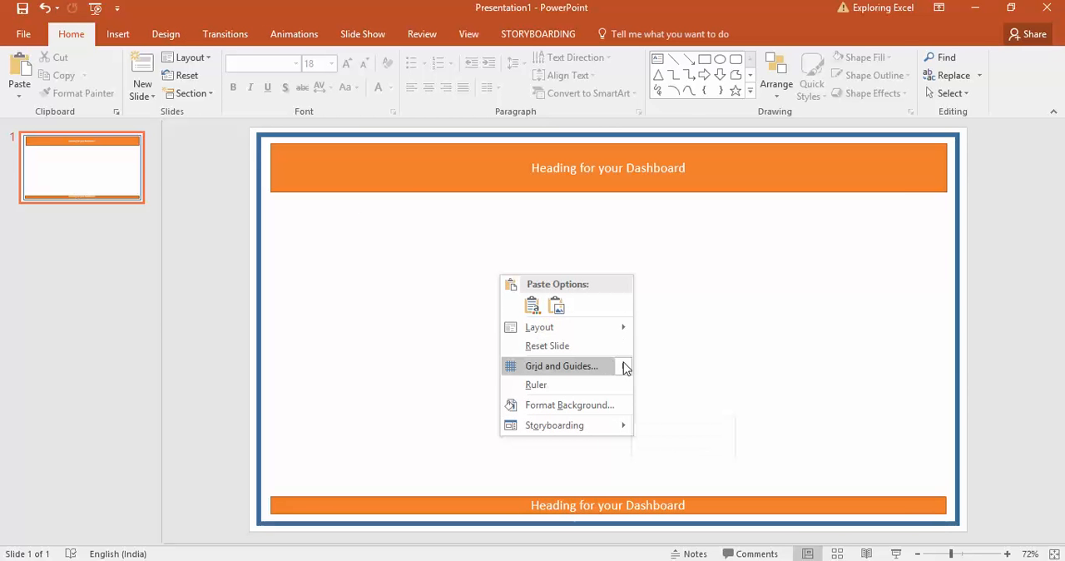
Turn on the slide gridlines
left_click(561, 366)
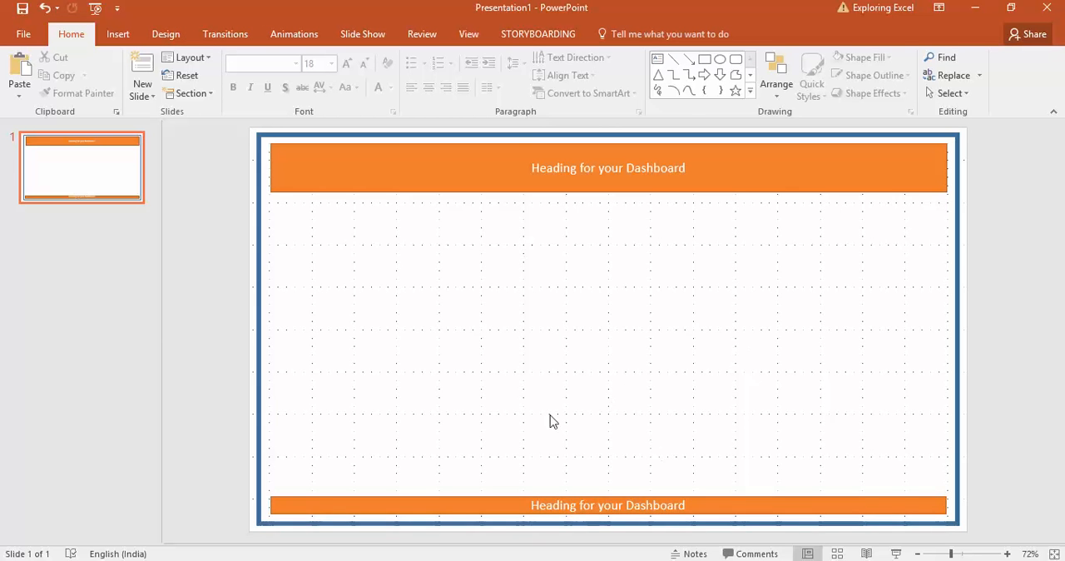
mouse_move(362, 275)
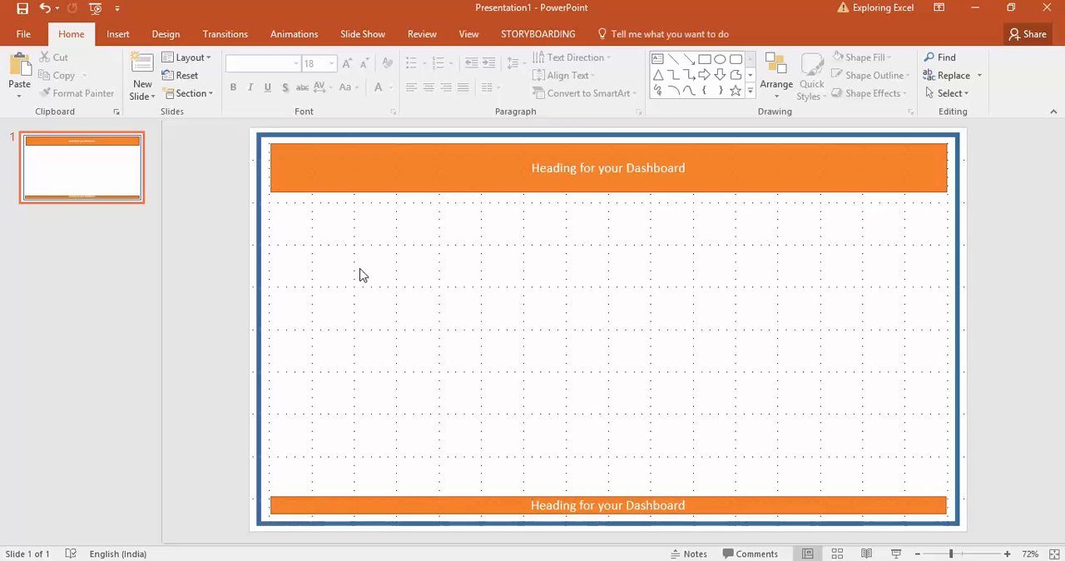
mouse_move(291, 371)
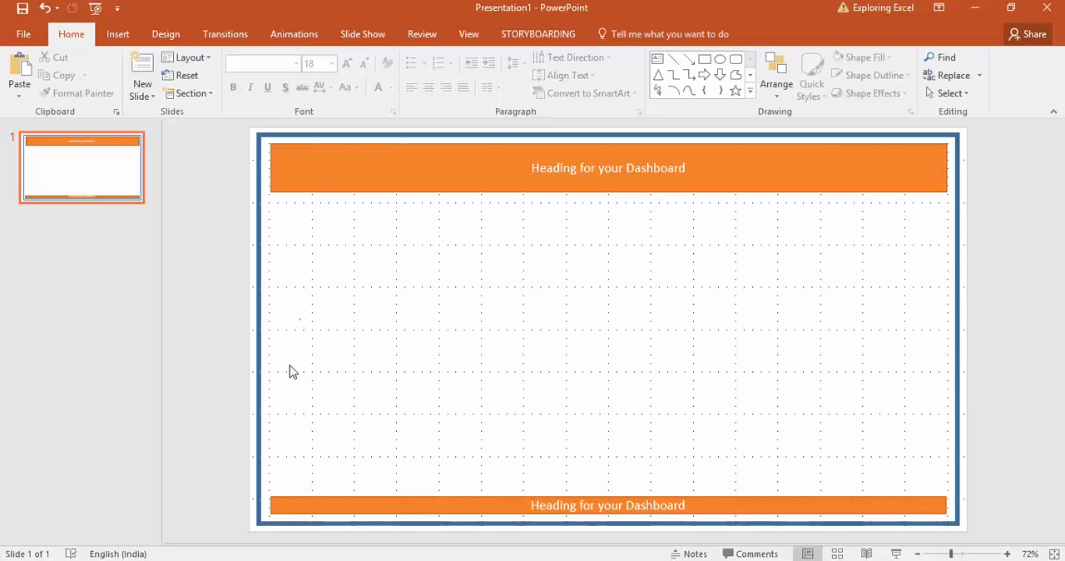
mouse_move(240, 235)
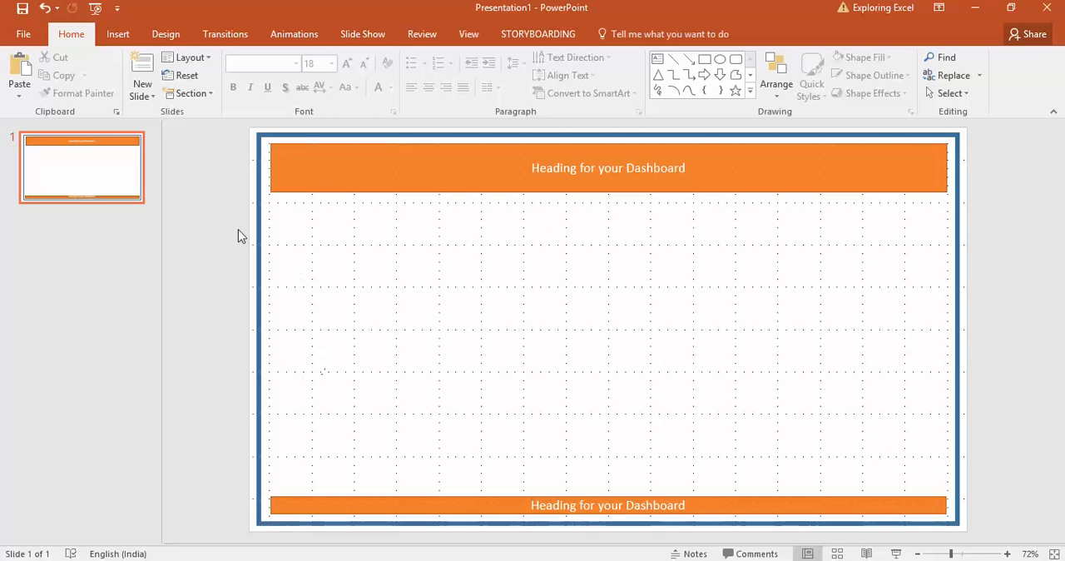
mouse_move(448, 214)
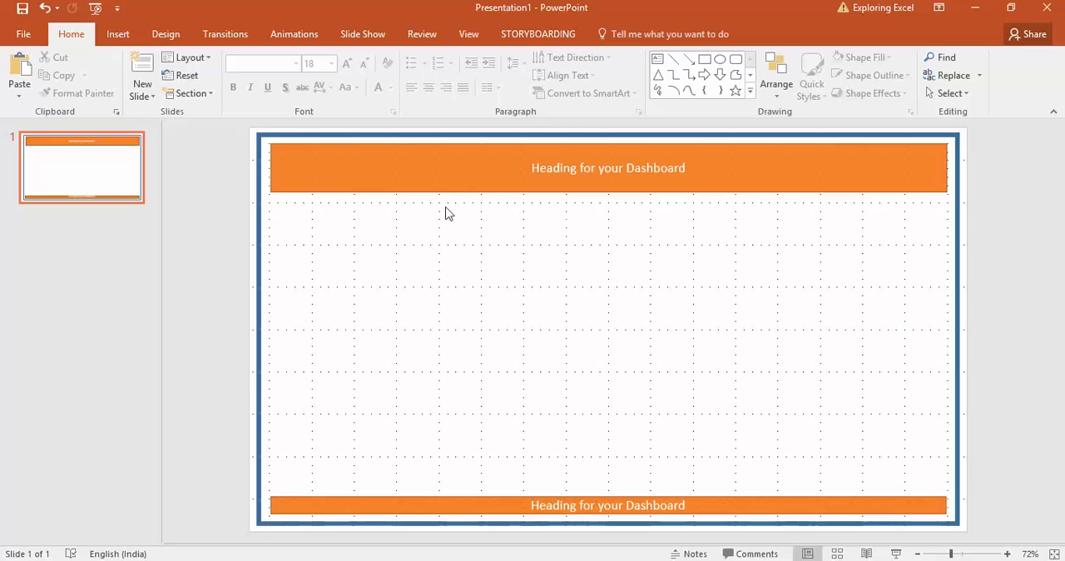
mouse_move(446, 287)
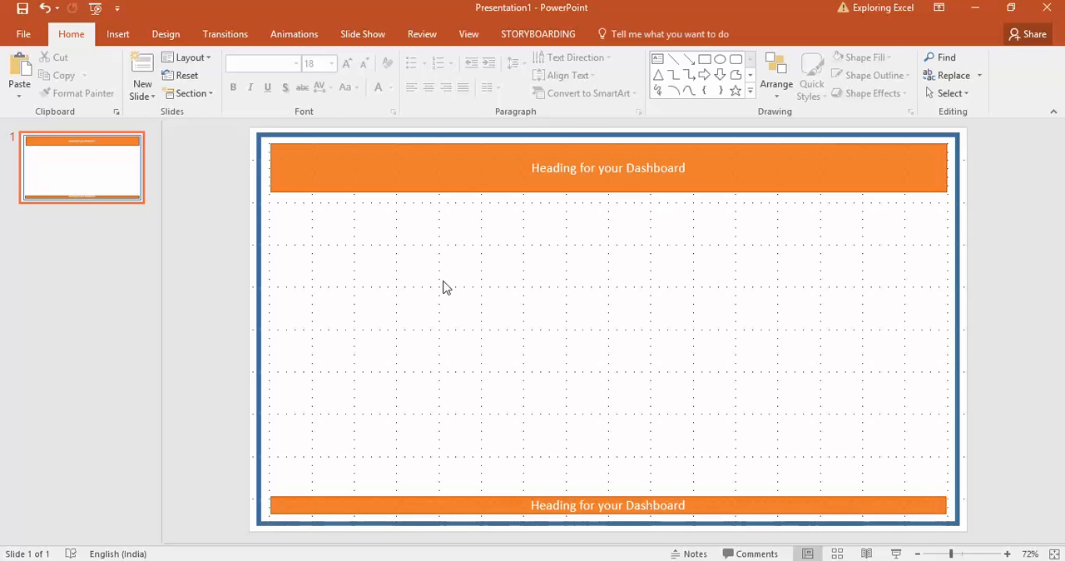
mouse_move(431, 467)
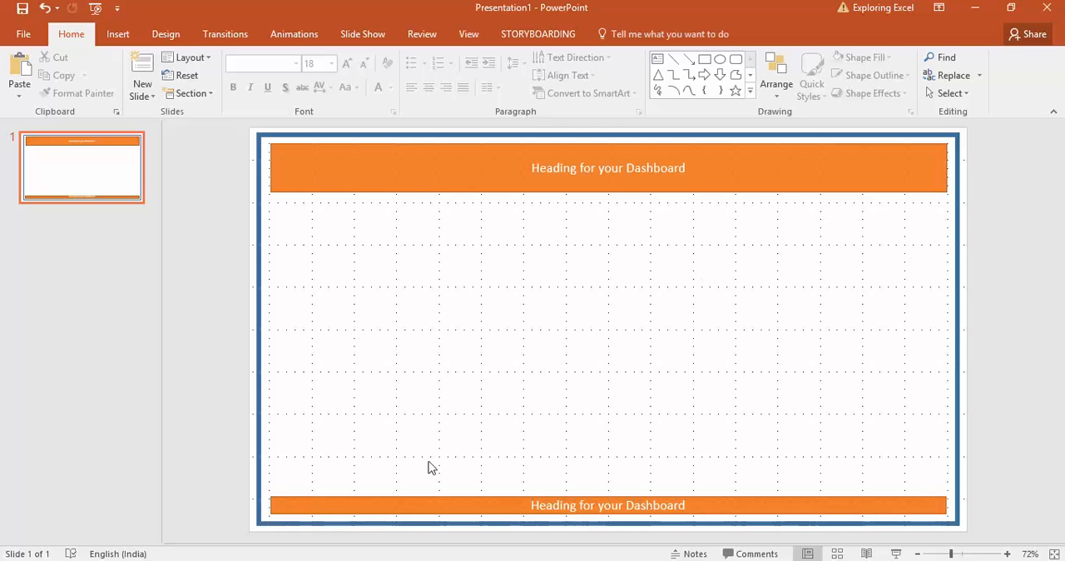
mouse_move(350, 441)
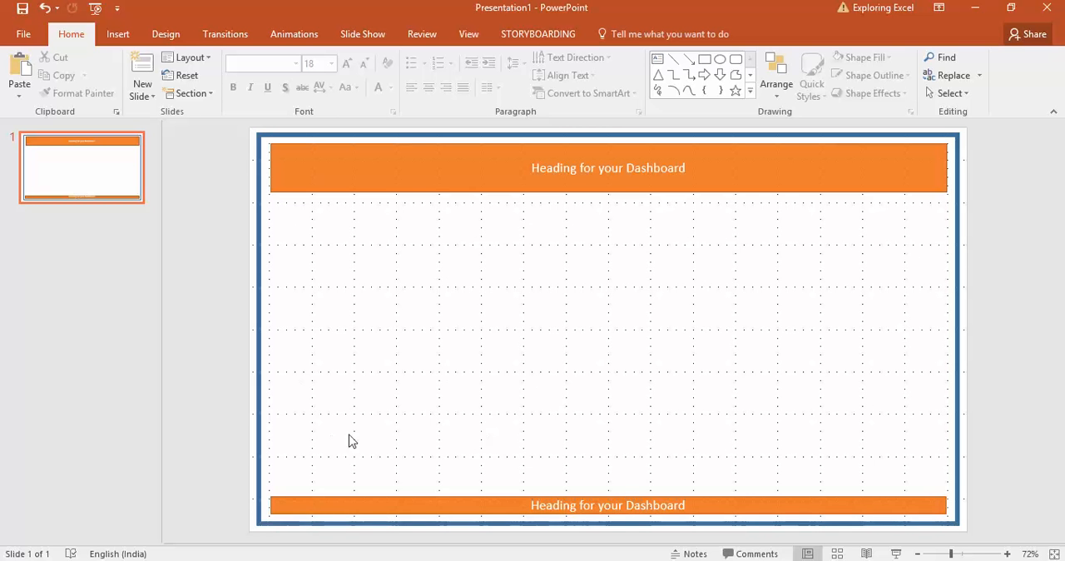
mouse_move(649, 470)
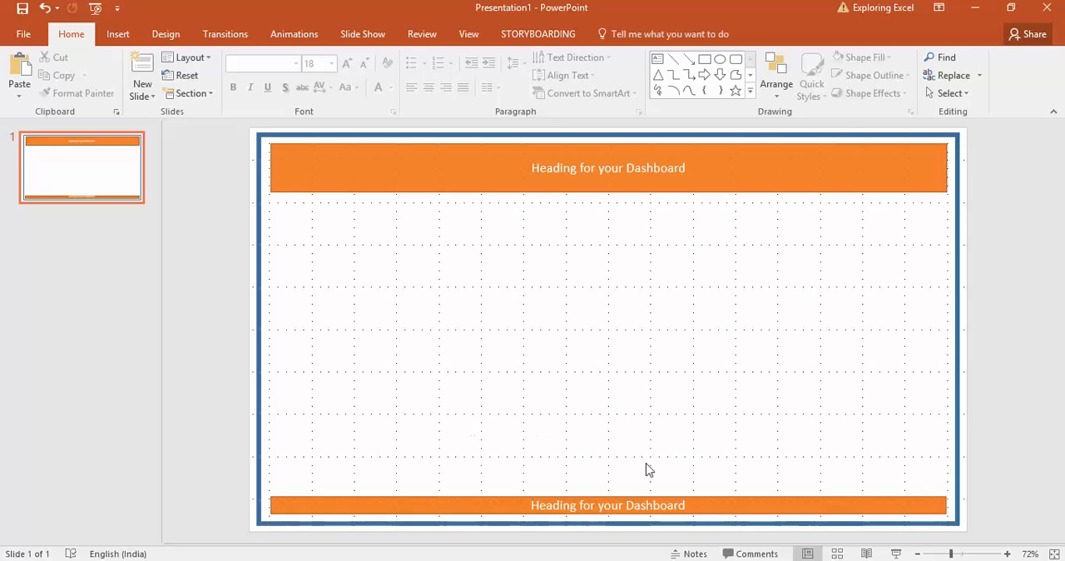
mouse_move(707, 291)
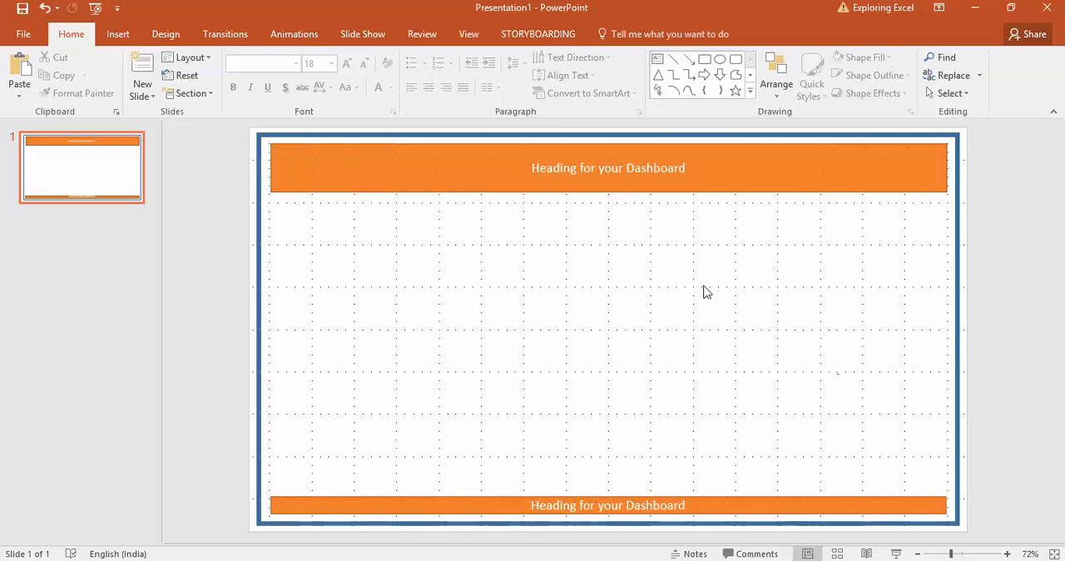
Draw and resize a rectangle below the heading on the left, labelled 'Your KPI'
left_click(750, 65)
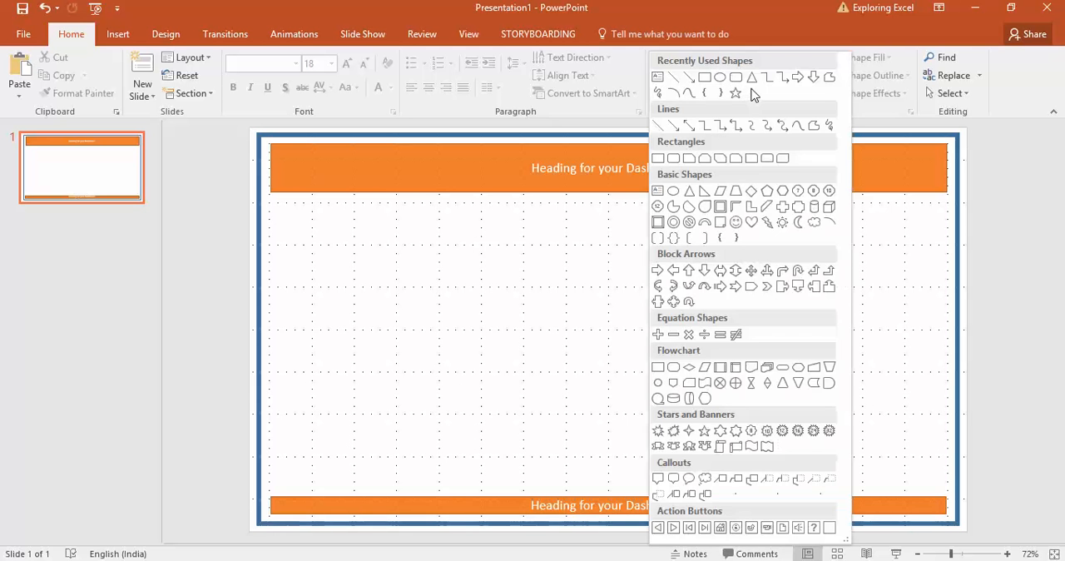
mouse_move(736, 191)
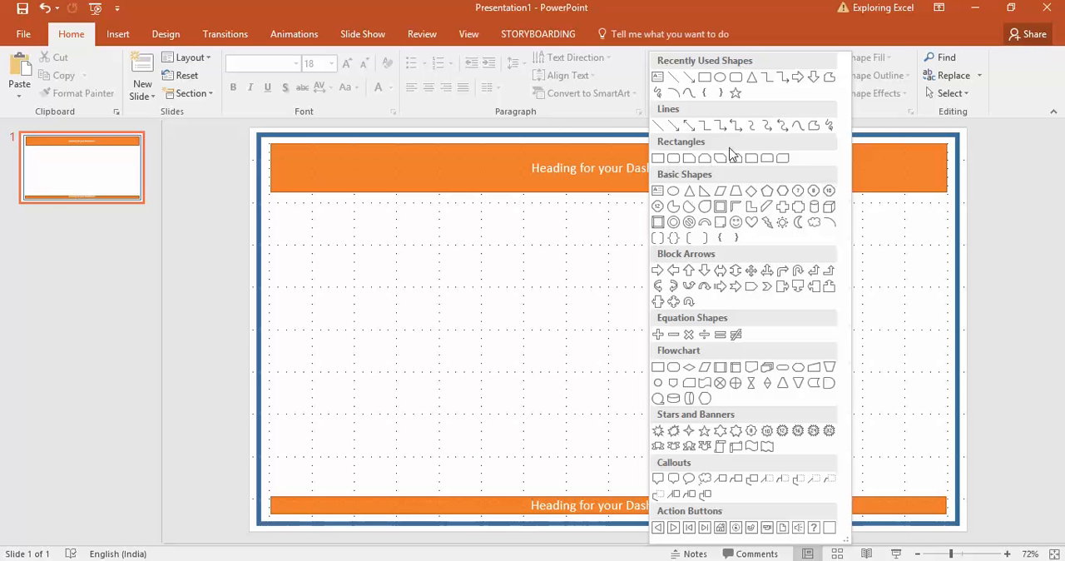
mouse_move(686, 290)
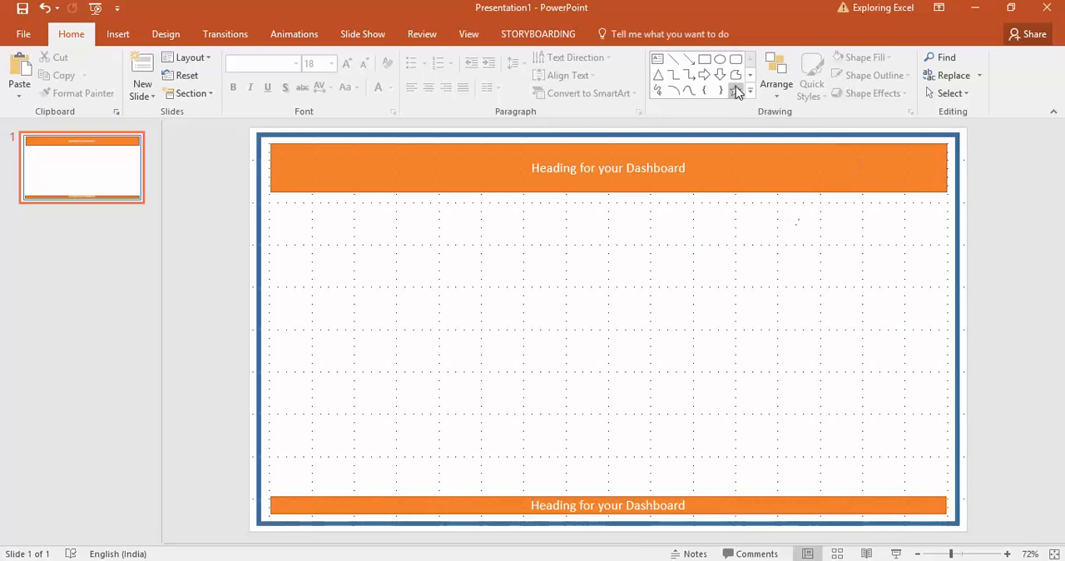
left_click(704, 58)
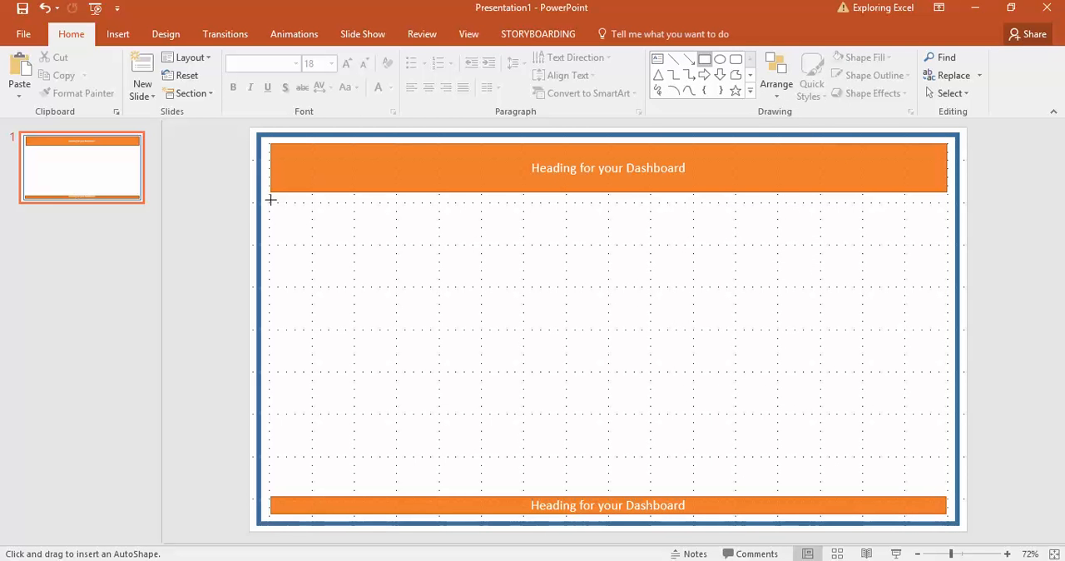
left_click_drag(270, 199, 564, 343)
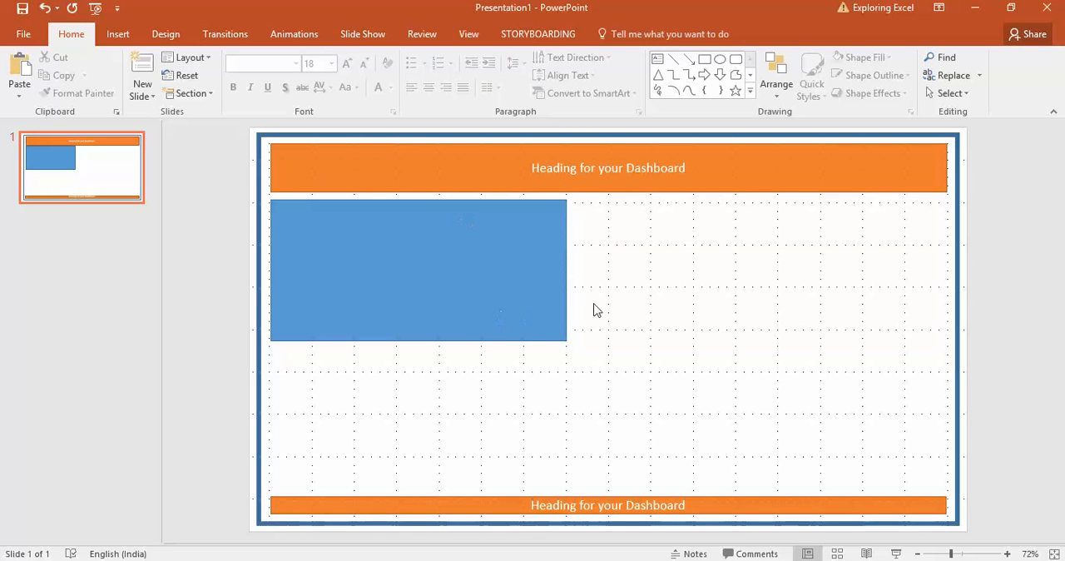
mouse_move(572, 280)
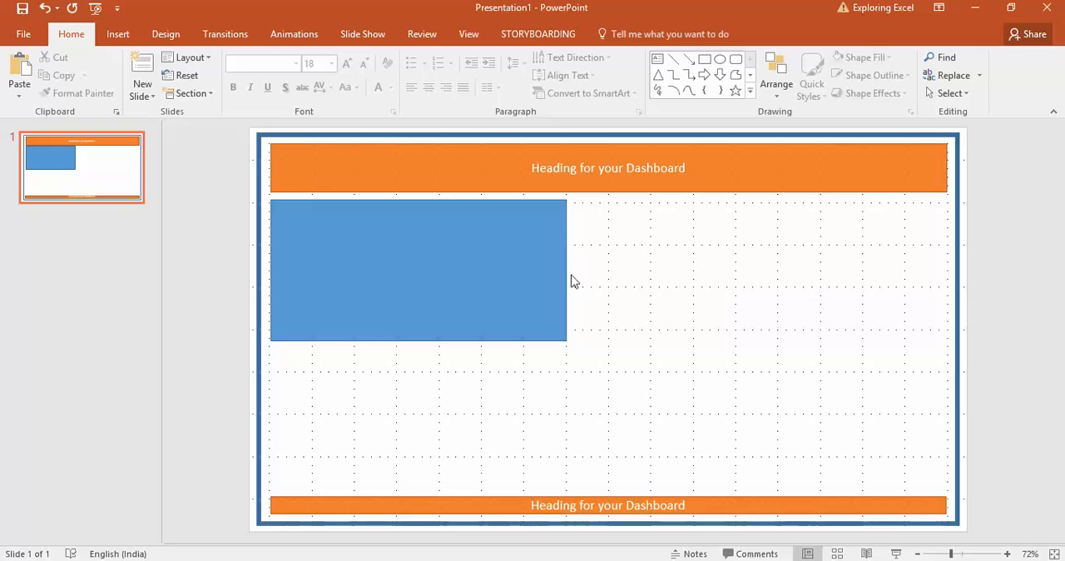
left_click(416, 270)
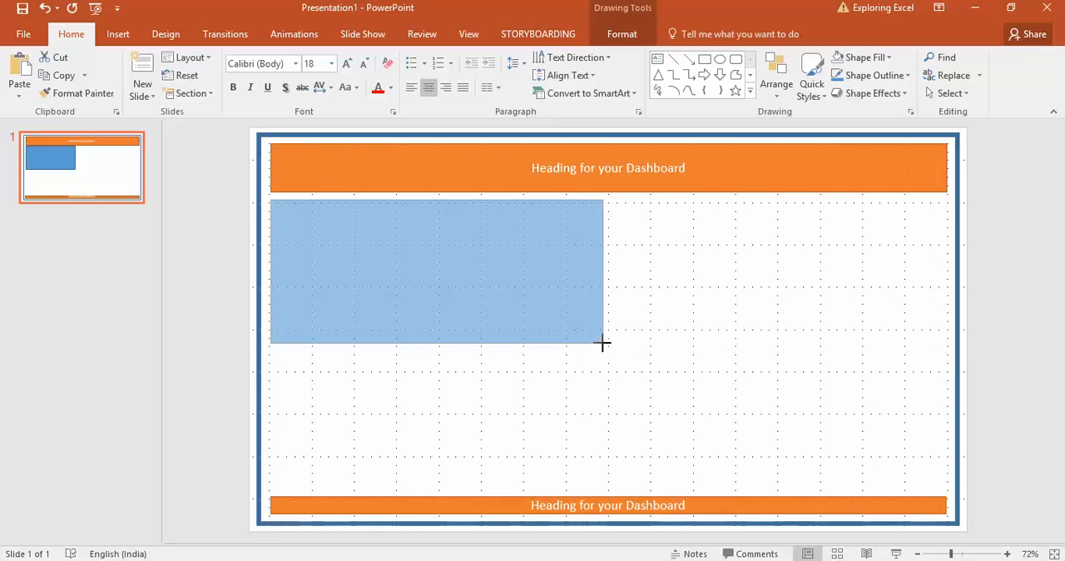
left_click_drag(604, 344, 566, 343)
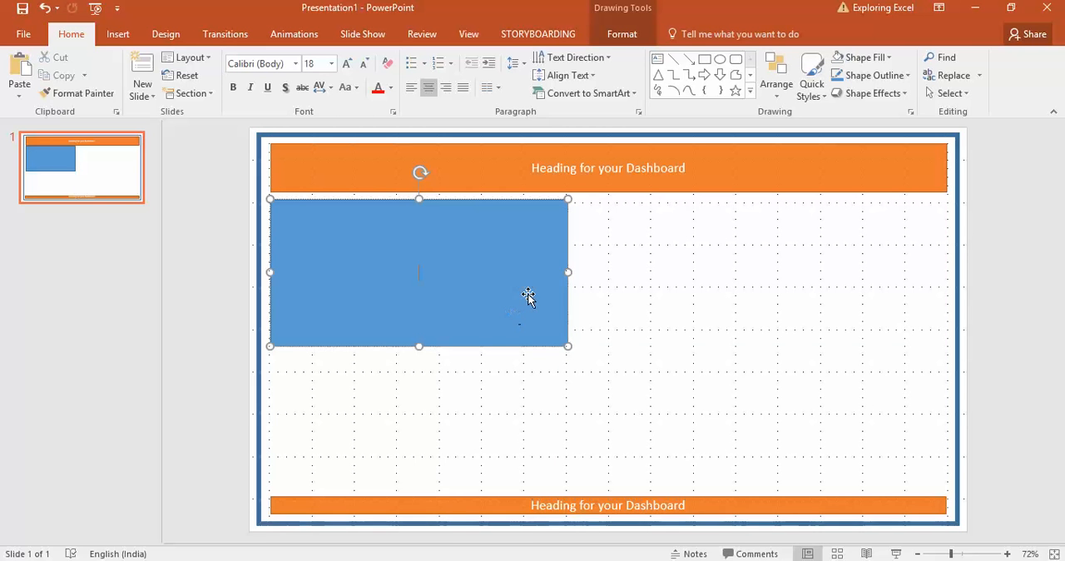
type("Your")
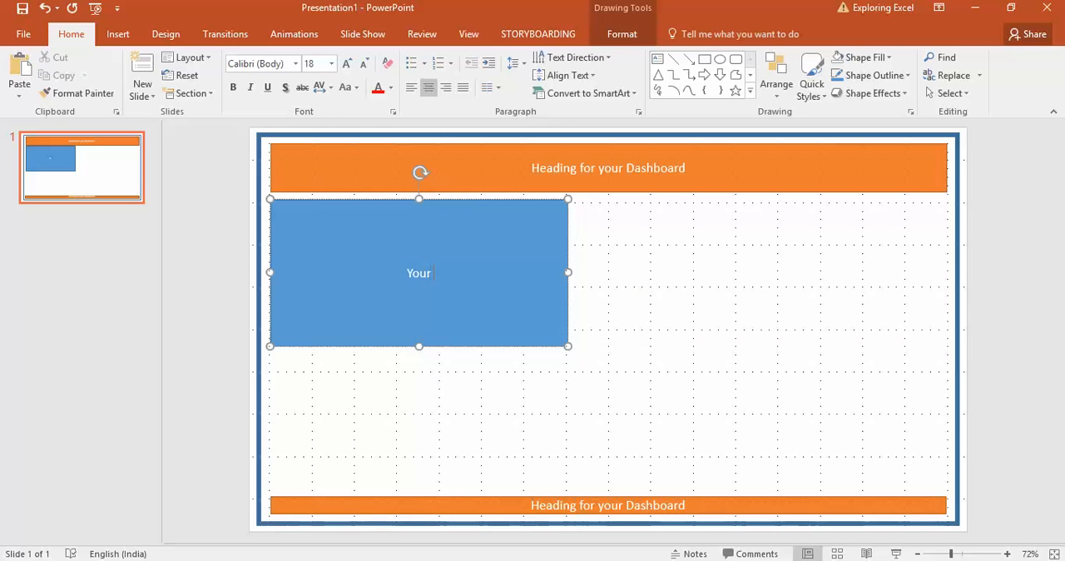
type("KPI 2")
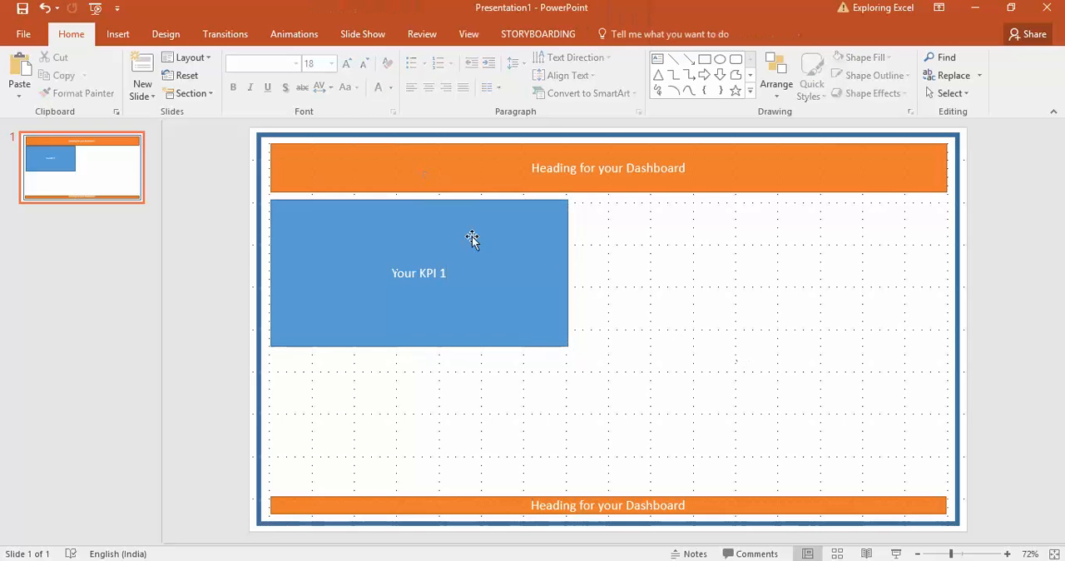
Copy the KPI box into a three-box top row plus one wide bottom box
left_click(419, 273)
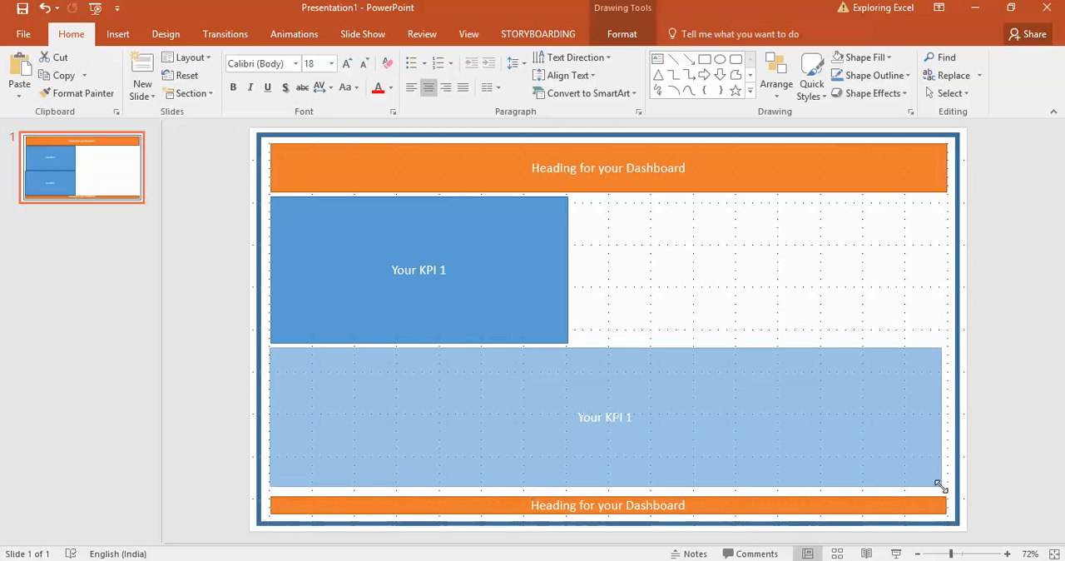
left_click(606, 417)
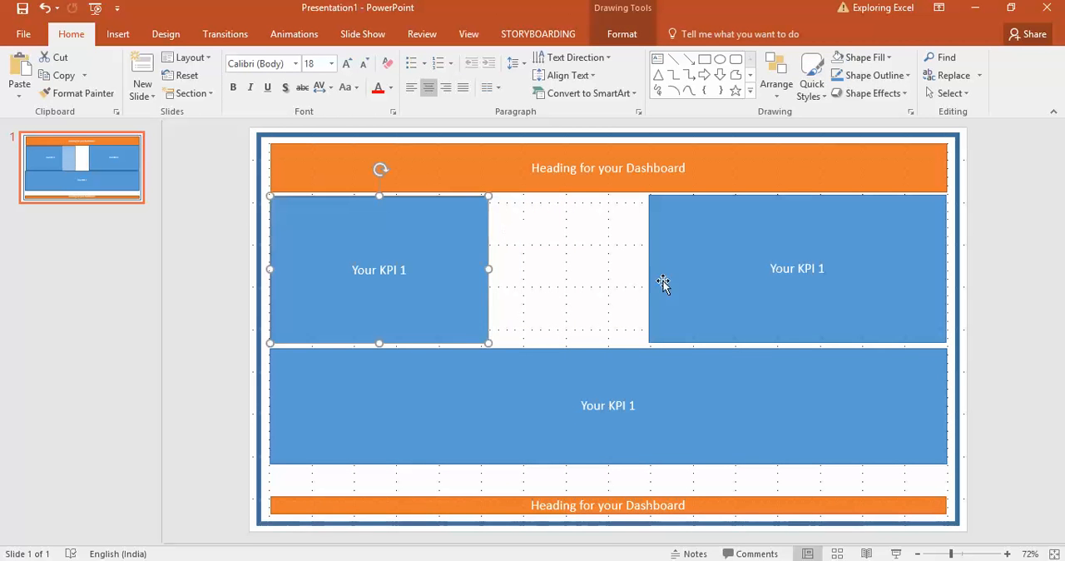
left_click(797, 268)
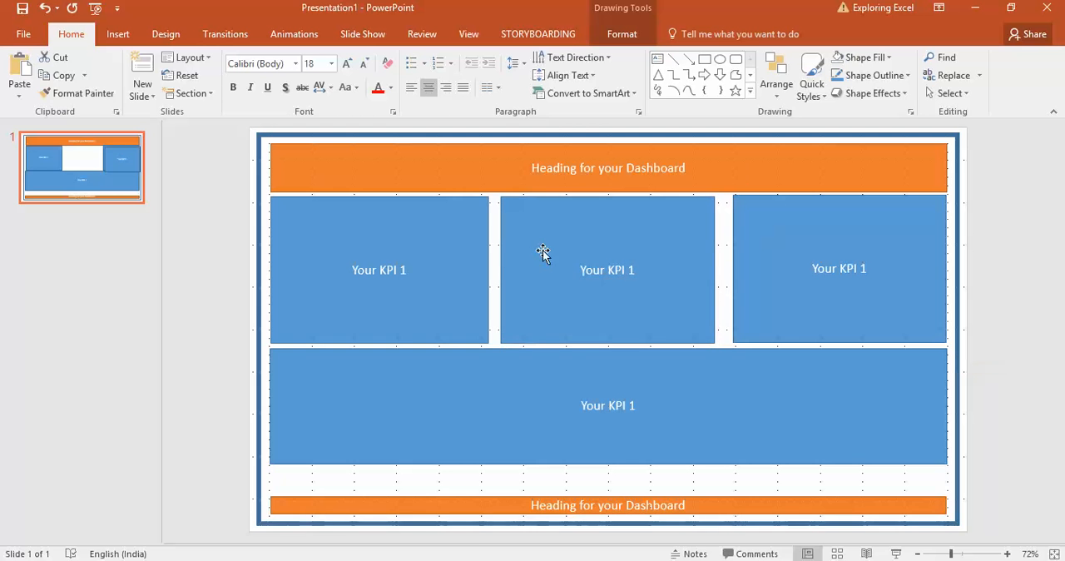
Fill the KPI boxes dark green, red, light green, and the wide bottom box pale green
left_click(608, 270)
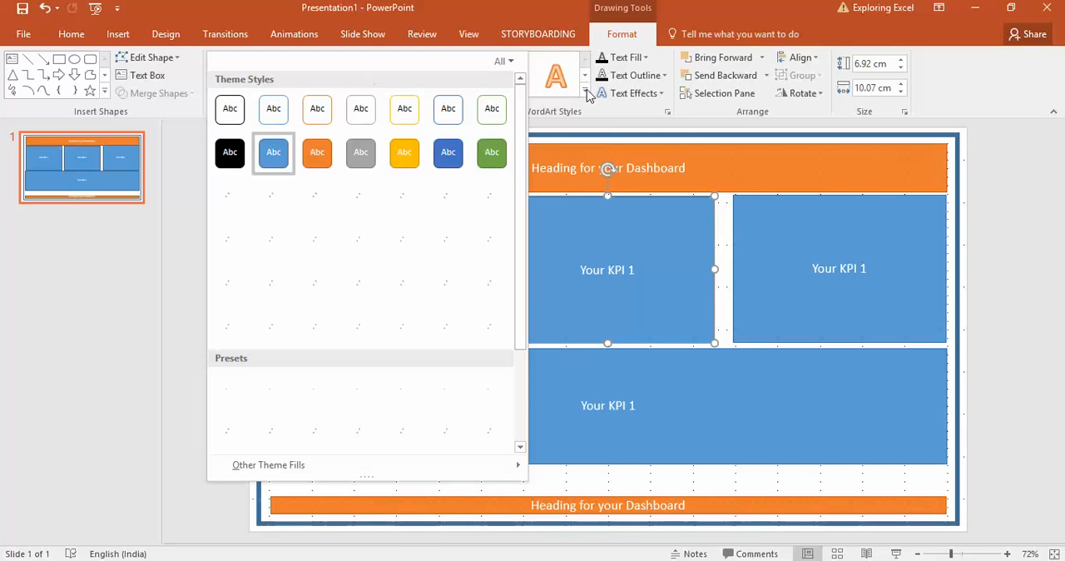
left_click(389, 57)
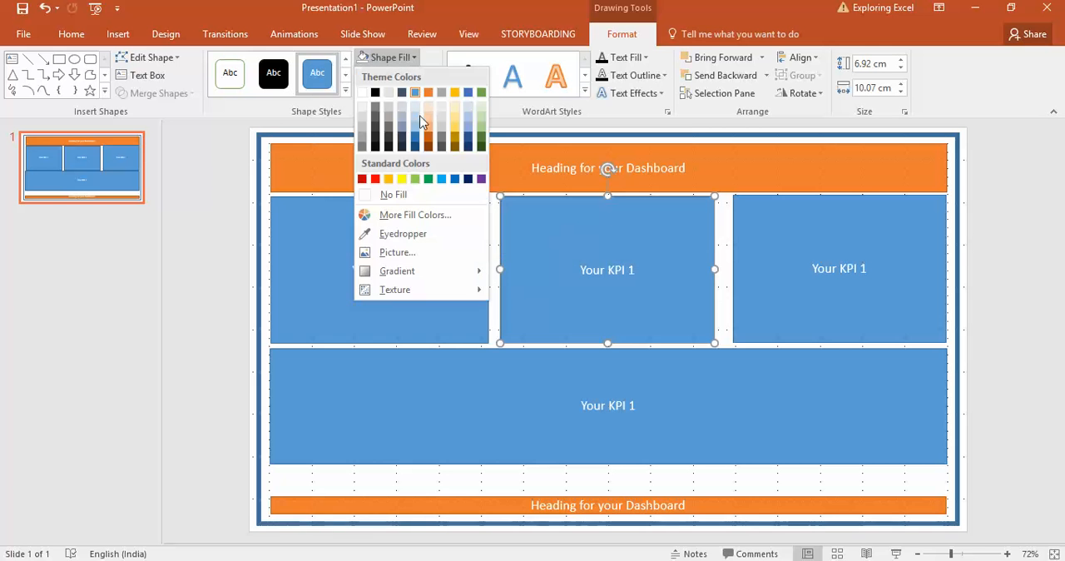
left_click(362, 179)
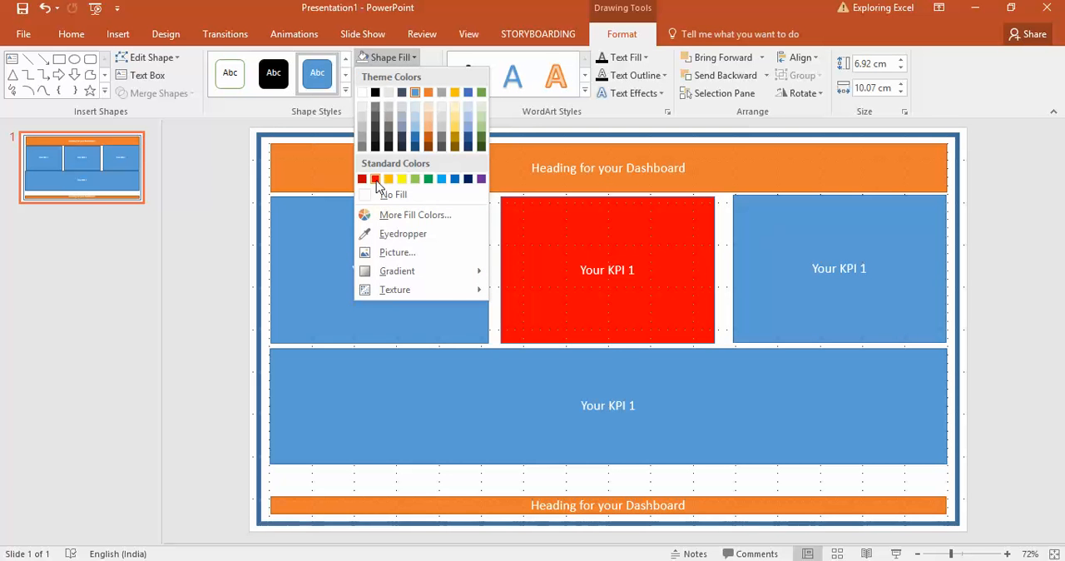
left_click(362, 179)
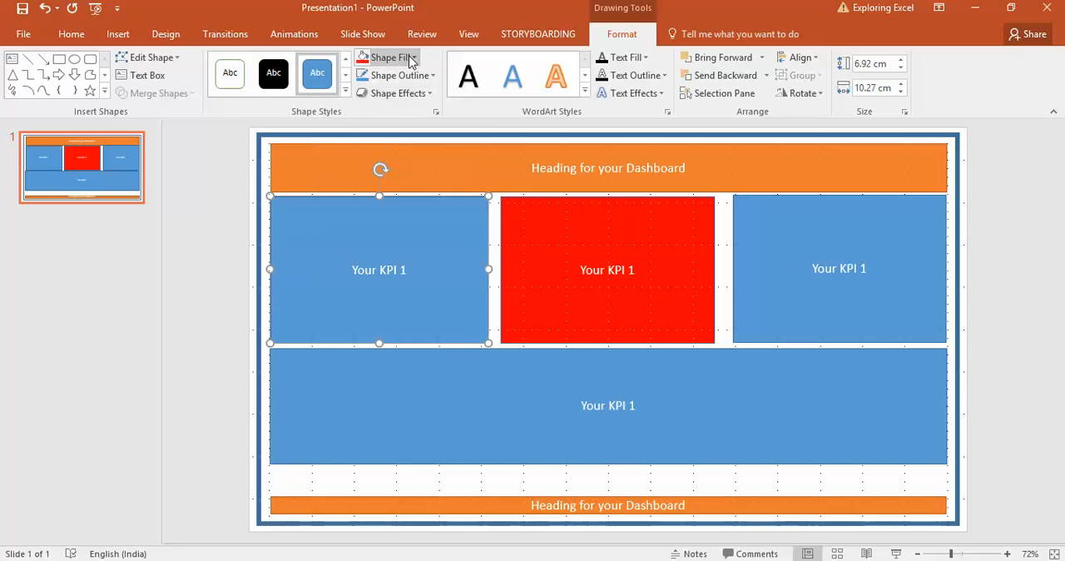
left_click(389, 57)
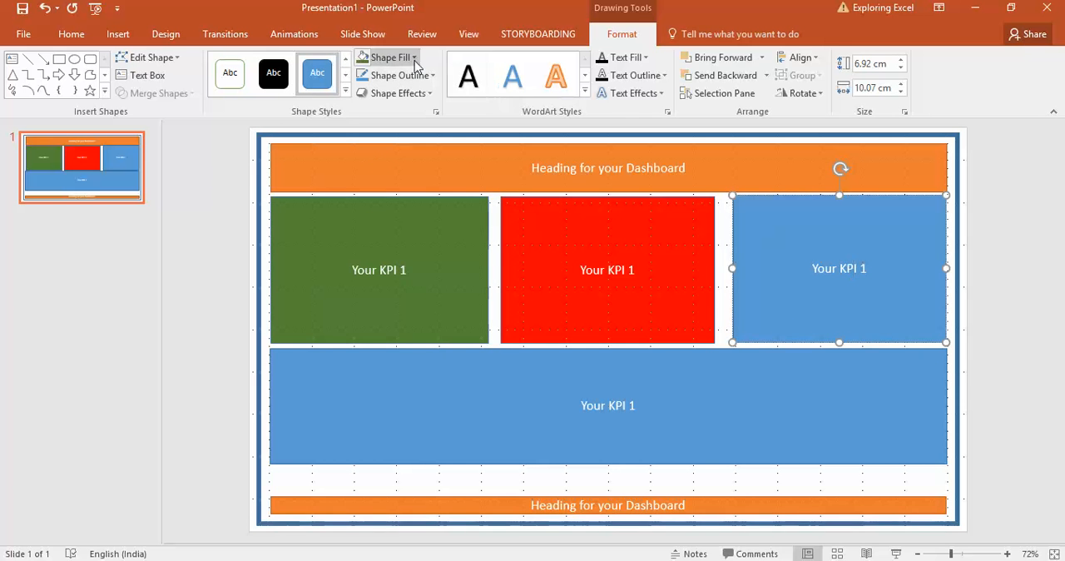
left_click(414, 57)
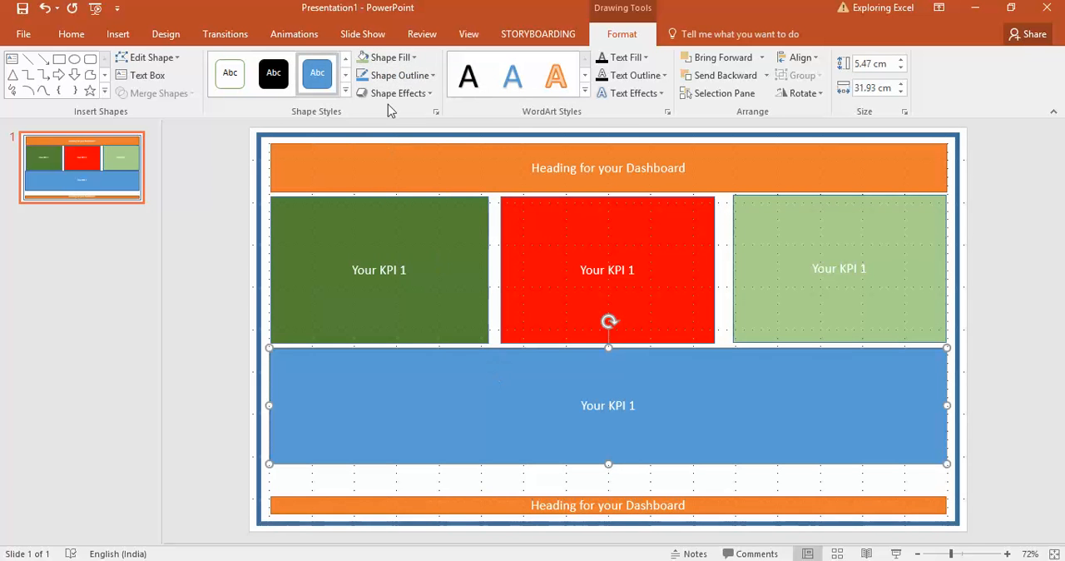
left_click(385, 57)
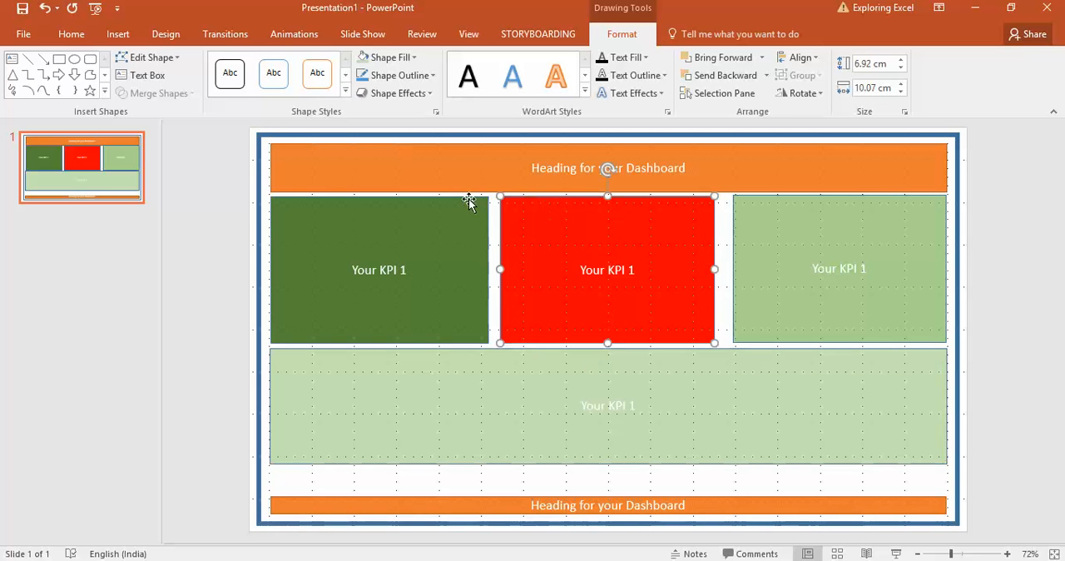
mouse_move(601, 225)
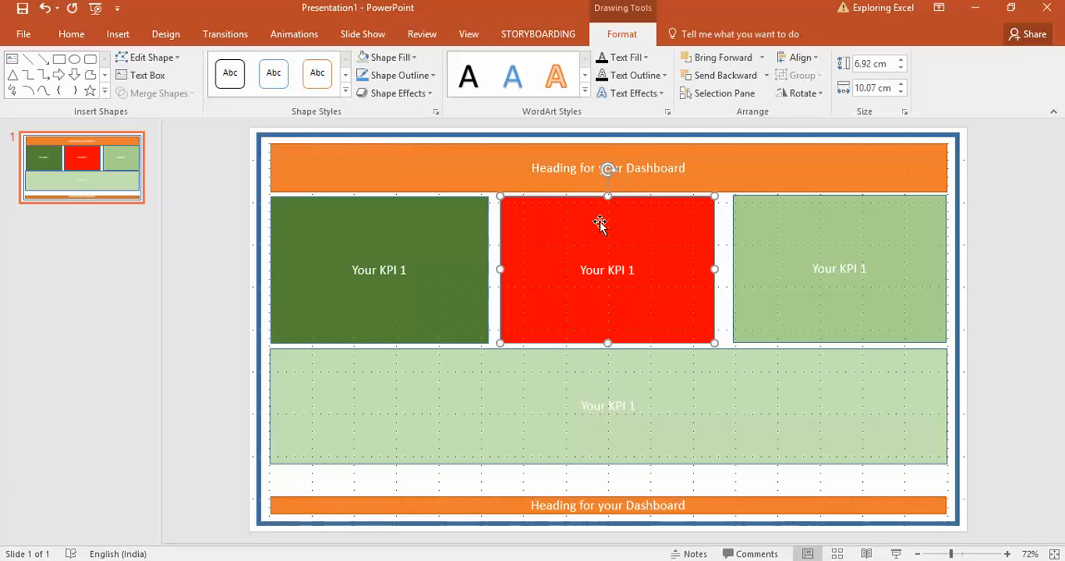
mouse_move(580, 210)
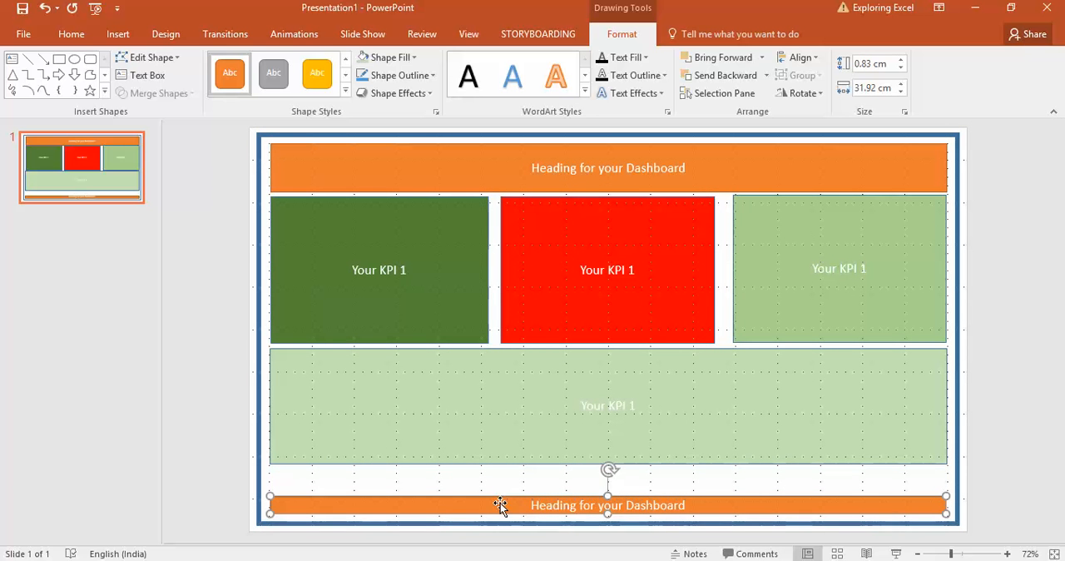
mouse_move(473, 476)
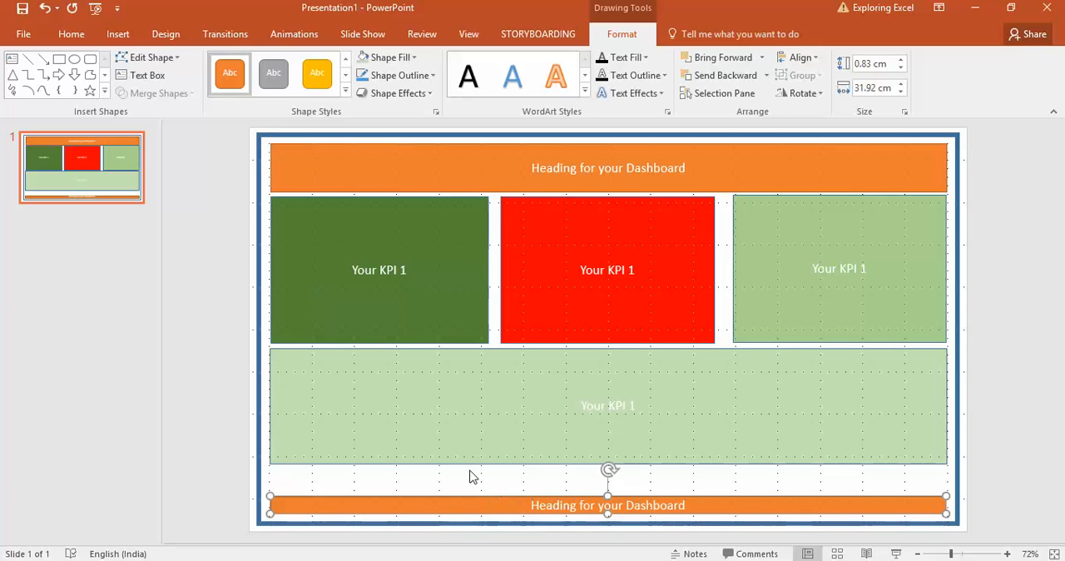